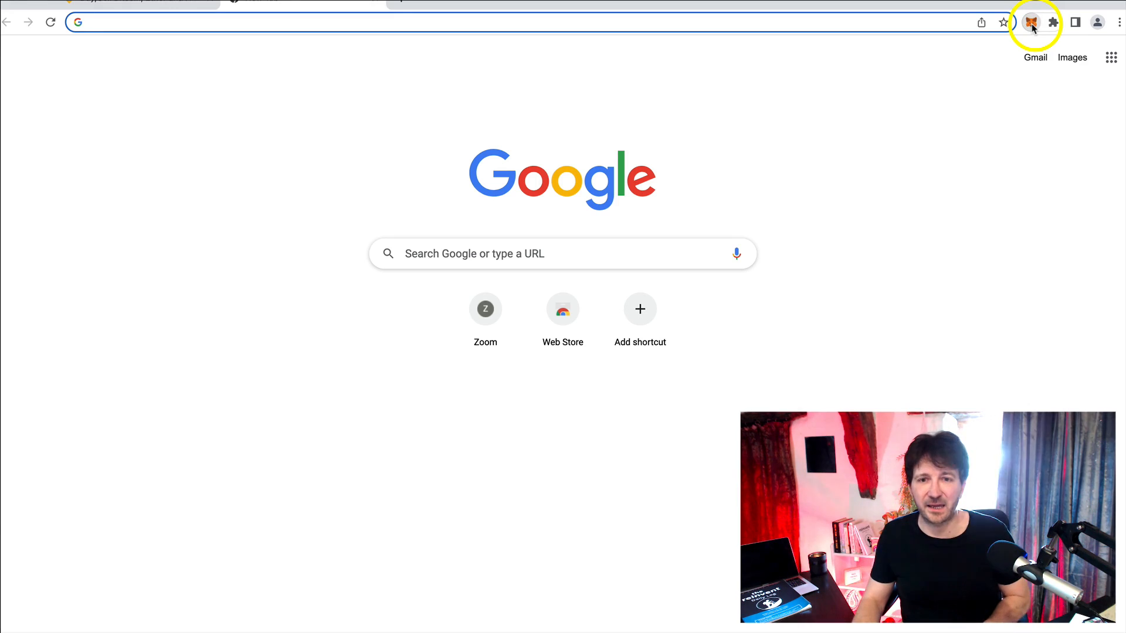
Unlock MetaMask with the password so Account 1 shows 0 BNB on BNB Chain.
click(1030, 22)
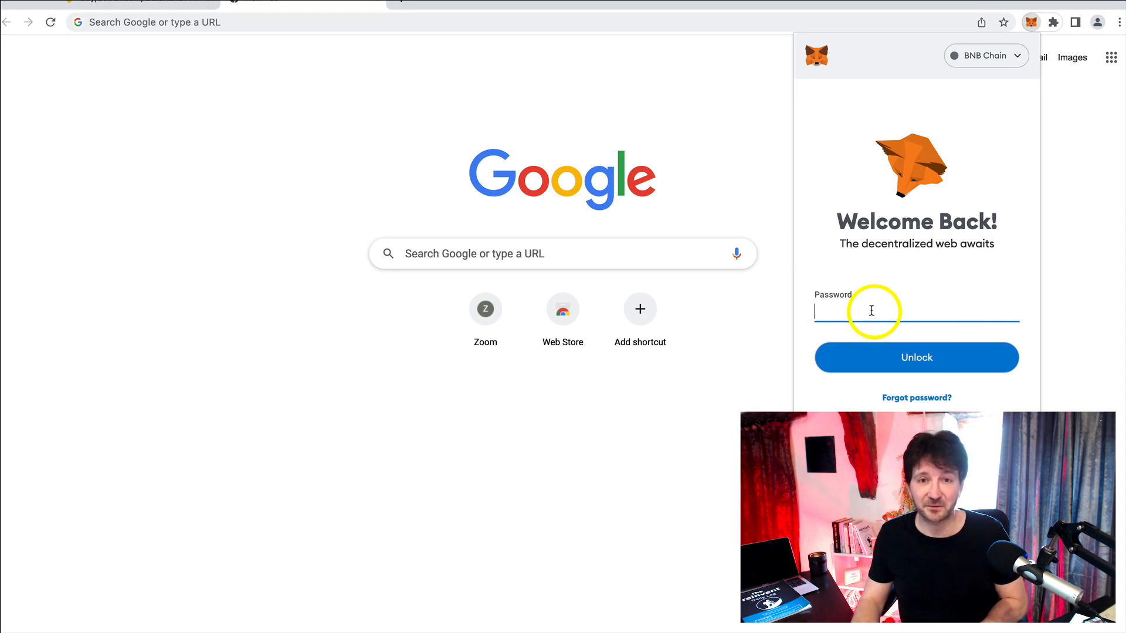
text(password)
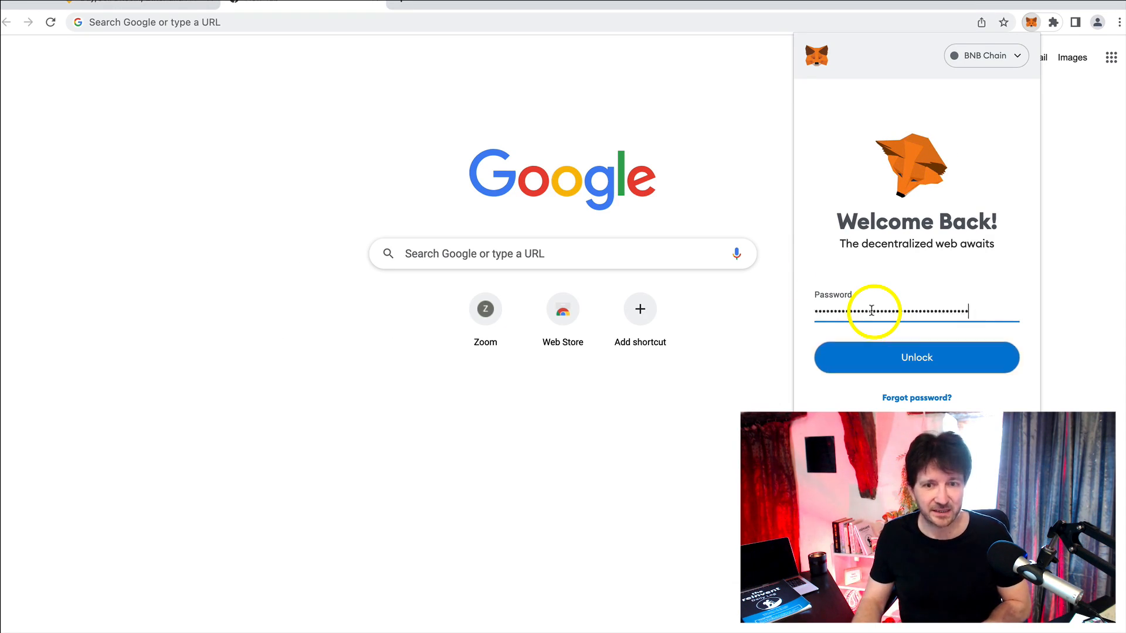
click(916, 357)
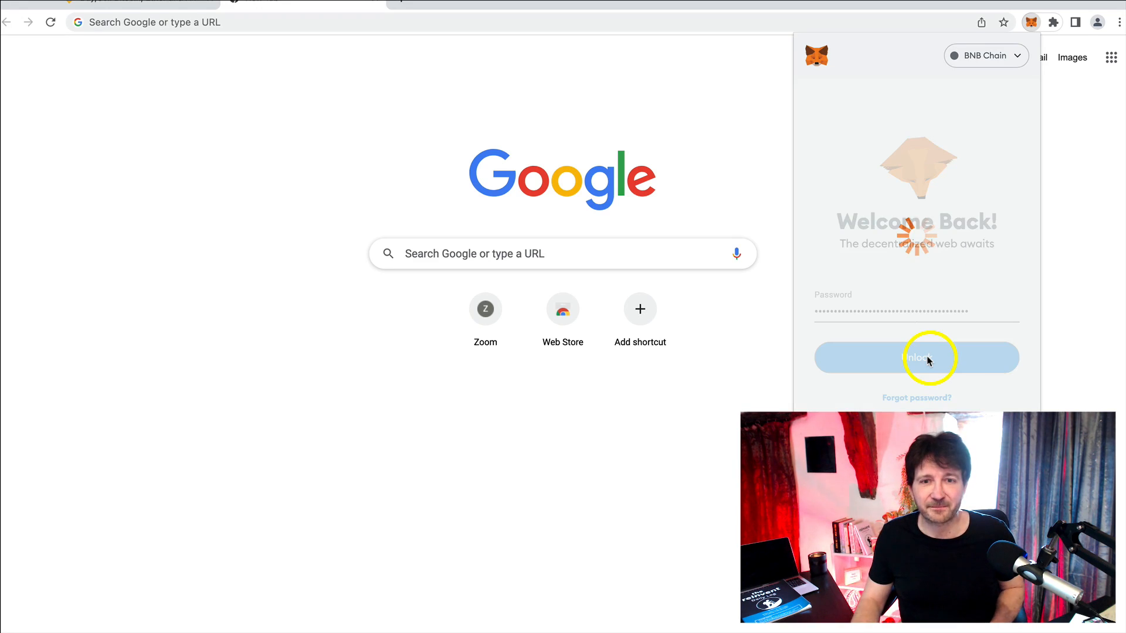
click(916, 358)
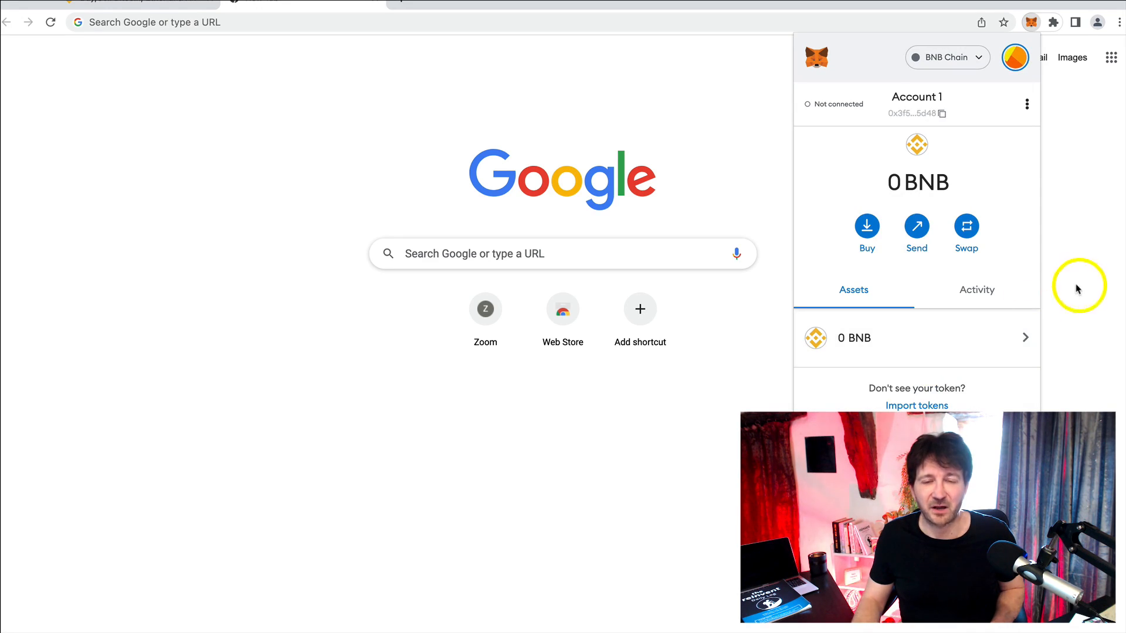
mouse_move(1066, 253)
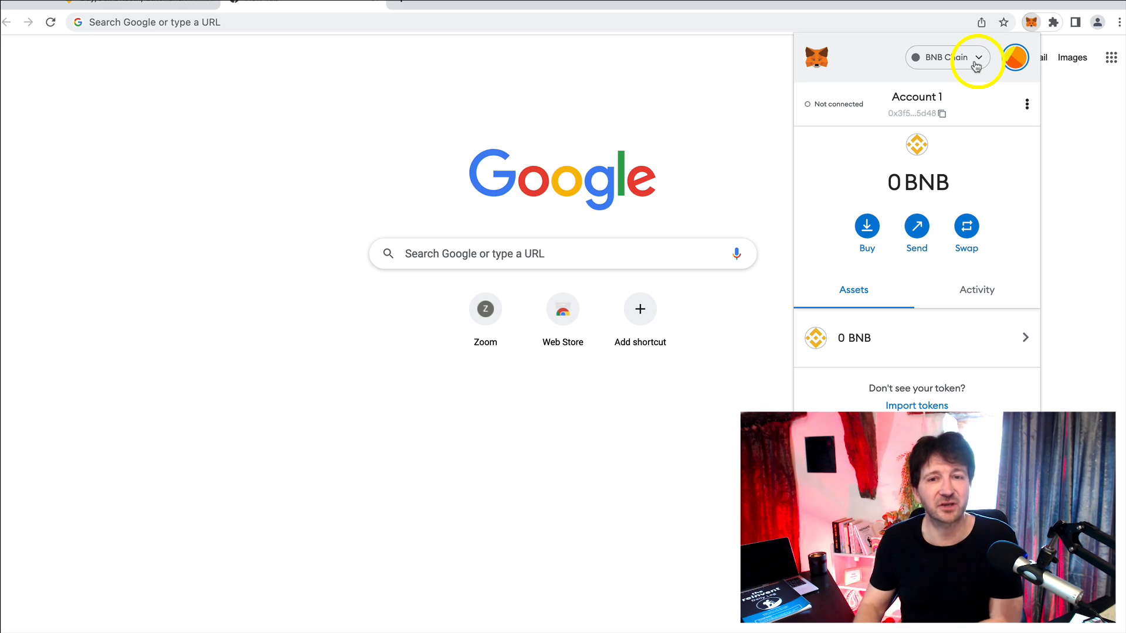
click(946, 57)
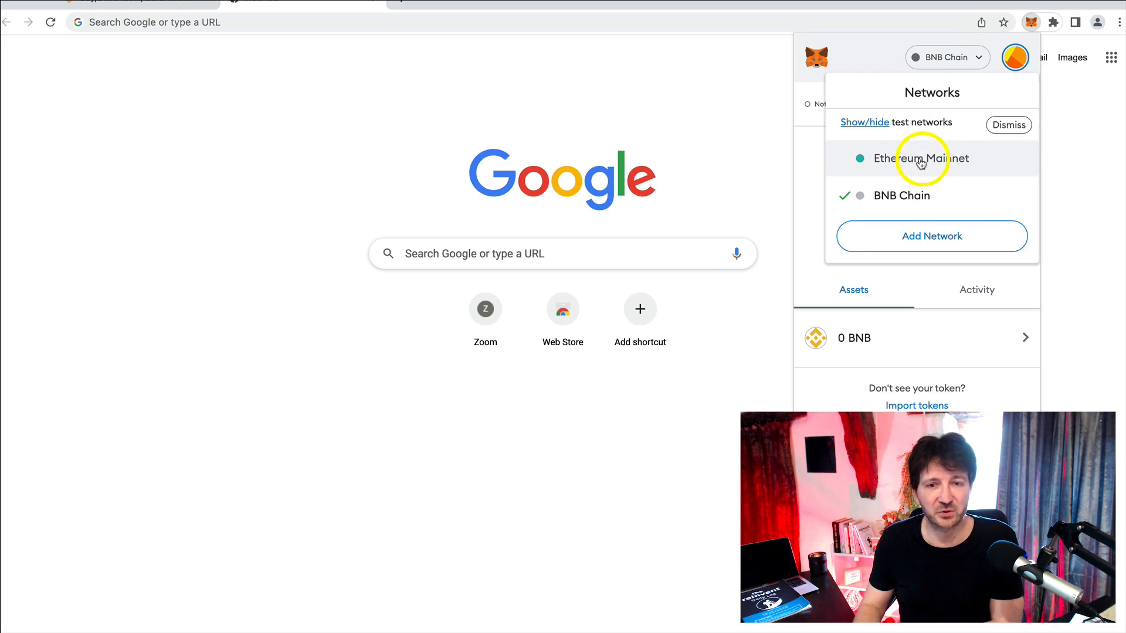
click(922, 158)
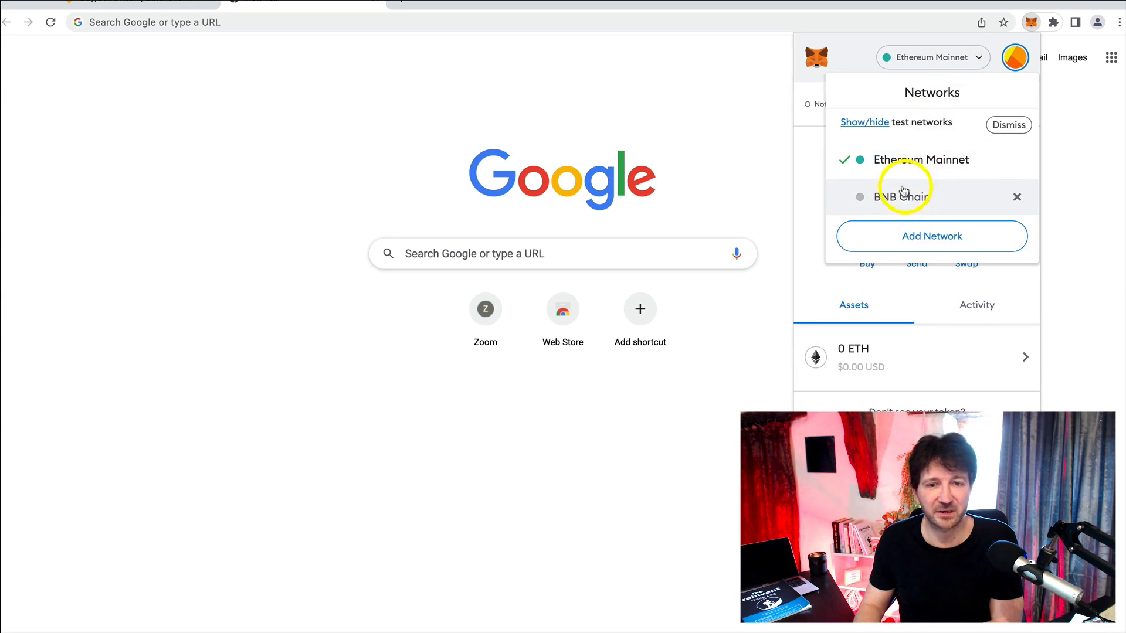
click(902, 197)
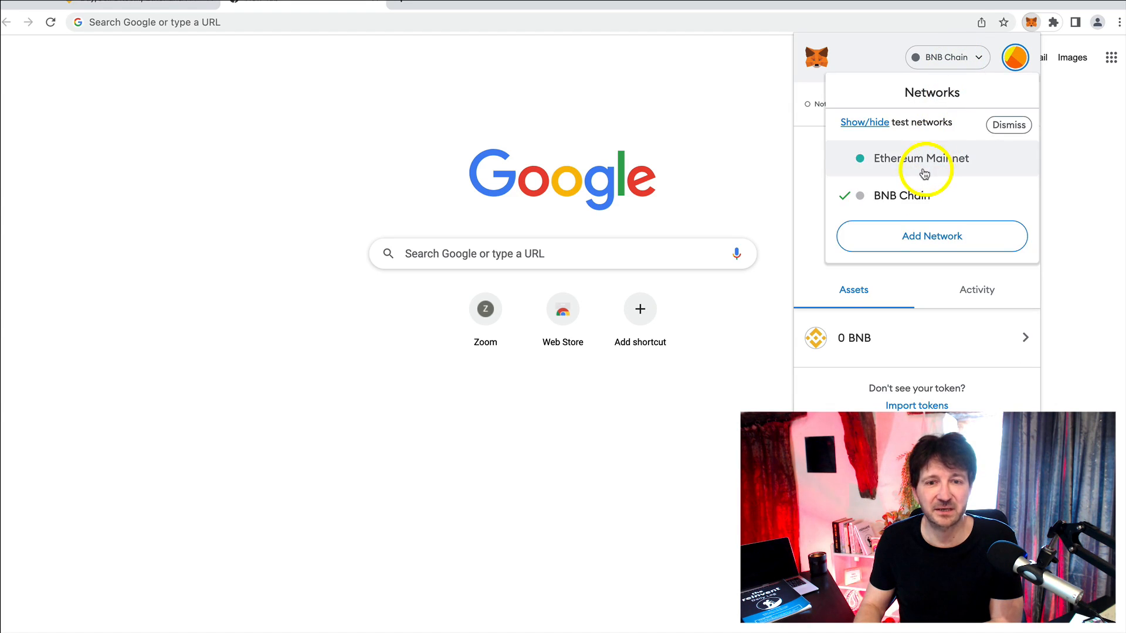
click(921, 158)
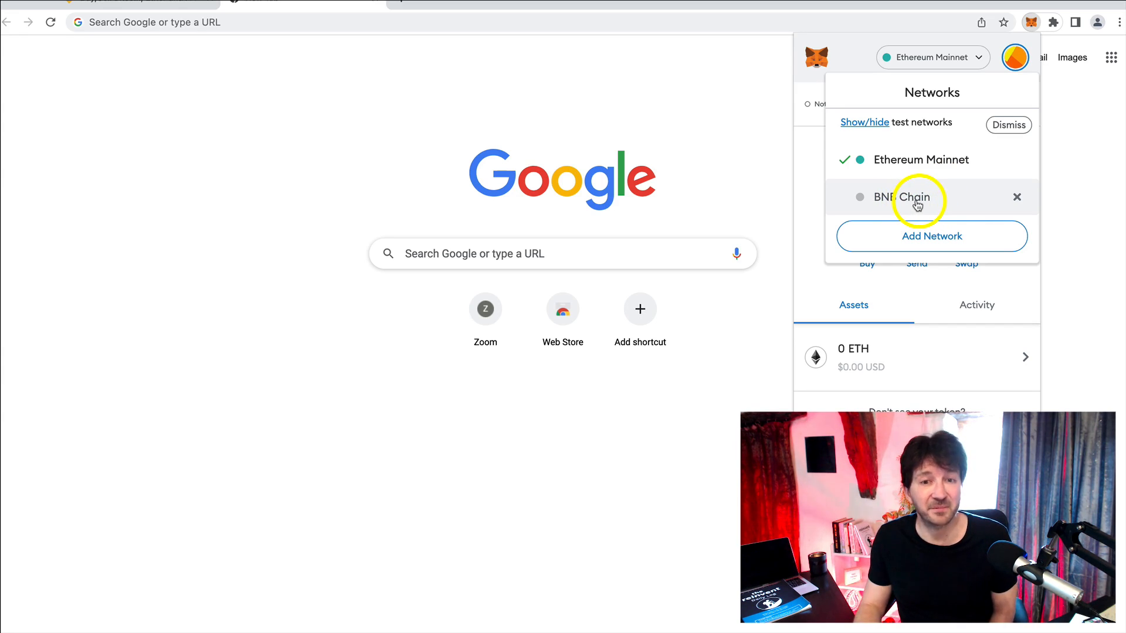
click(903, 197)
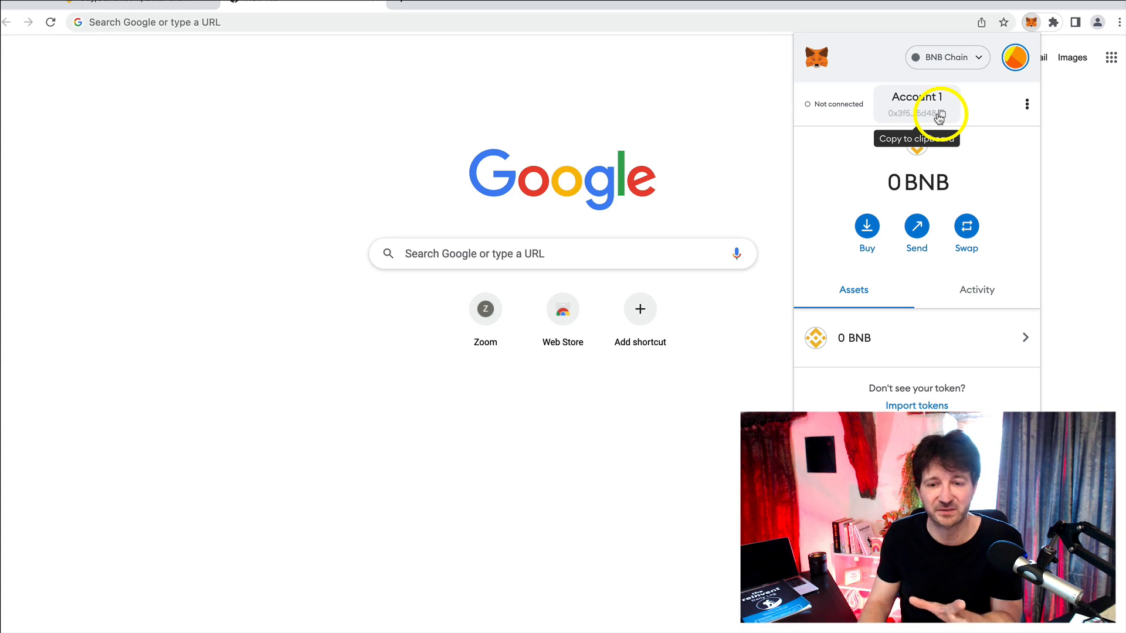
Copy the account address, convert the TextEdit note to plain text and select the saved address.
click(940, 113)
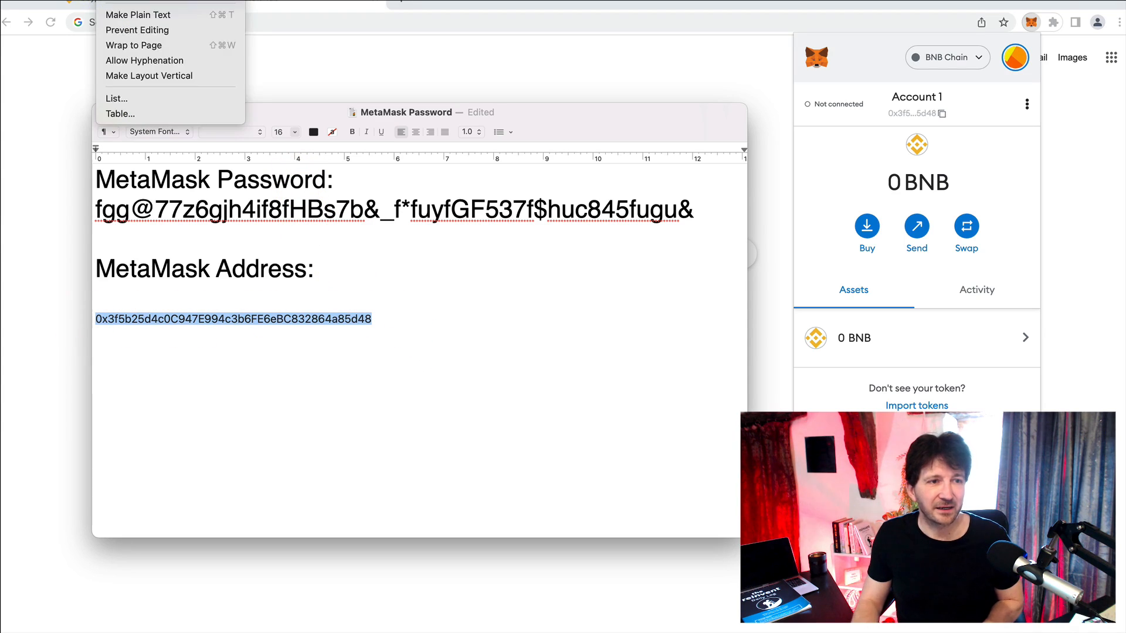
click(137, 14)
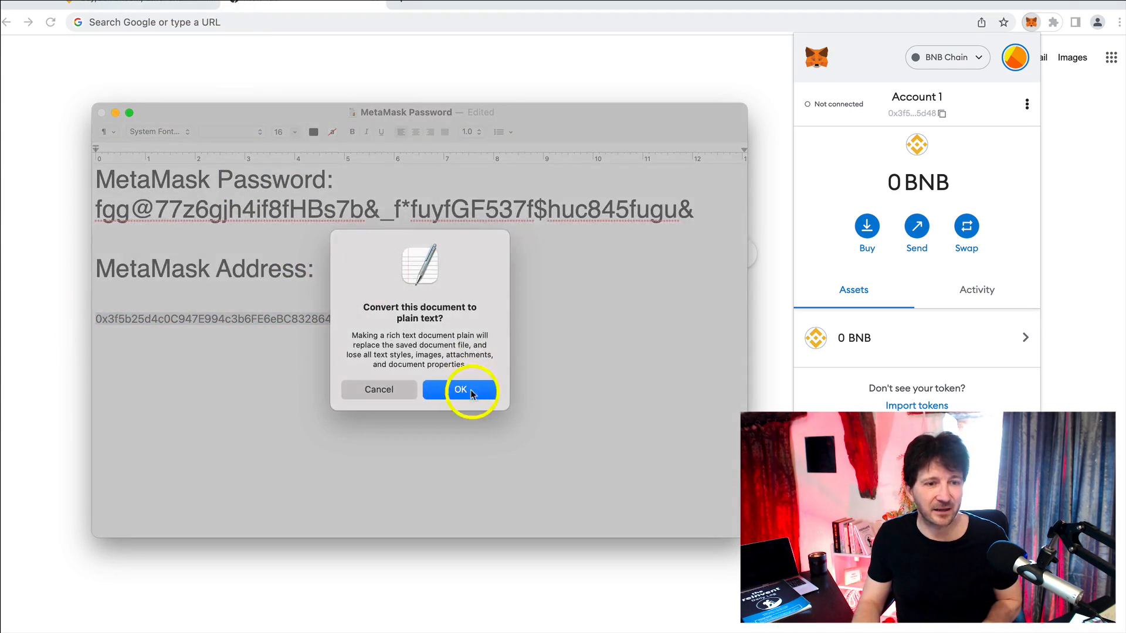
click(460, 390)
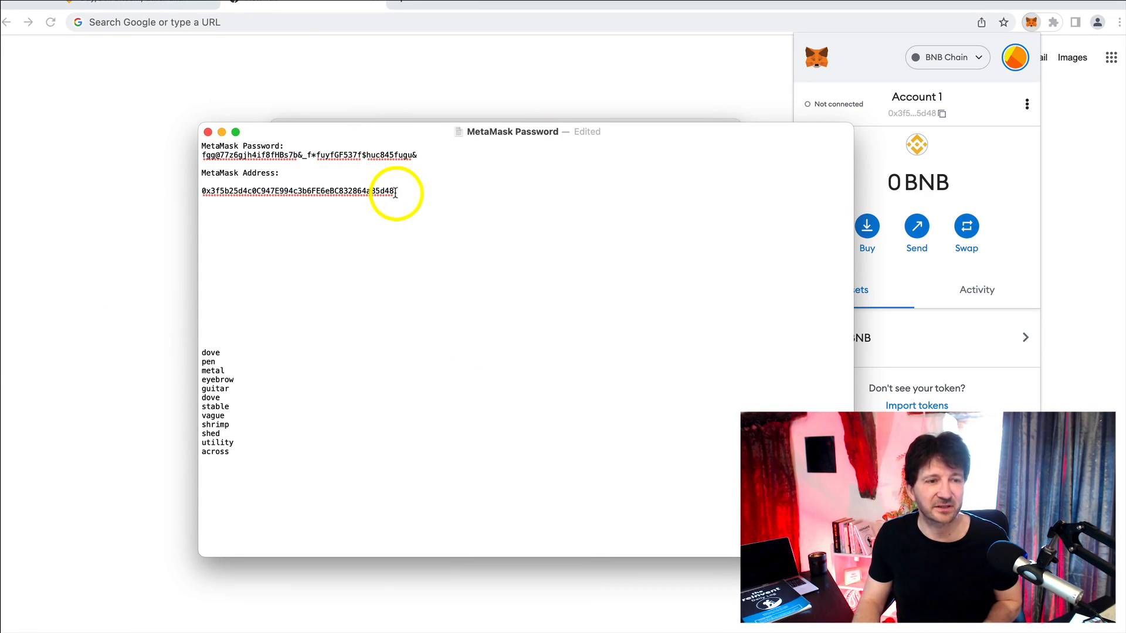
drag(398, 191, 203, 191)
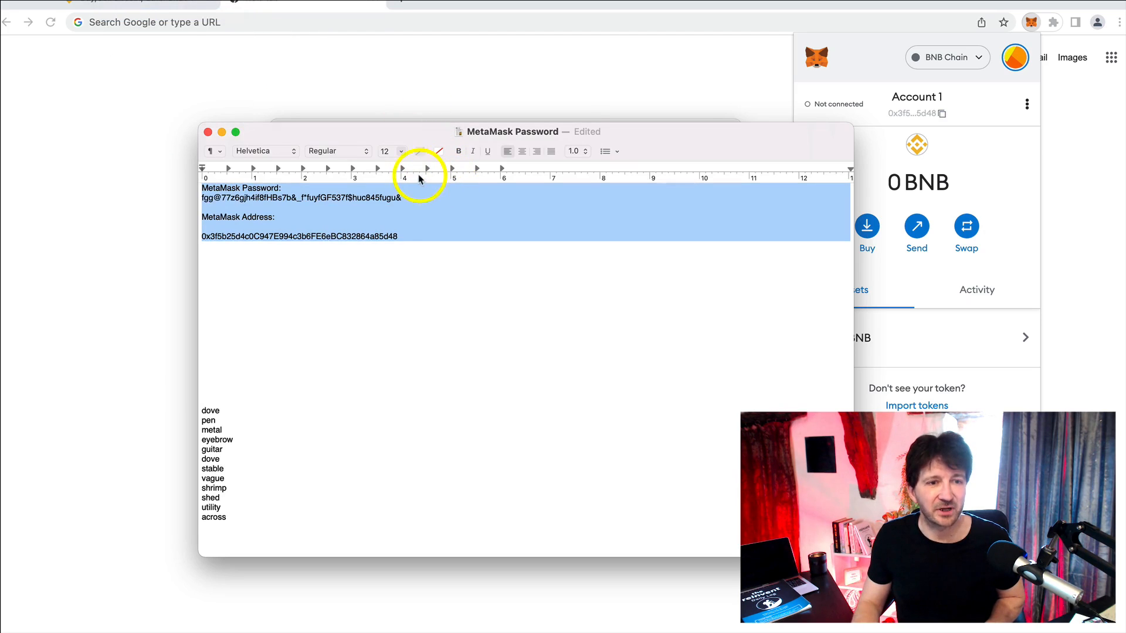
click(386, 151)
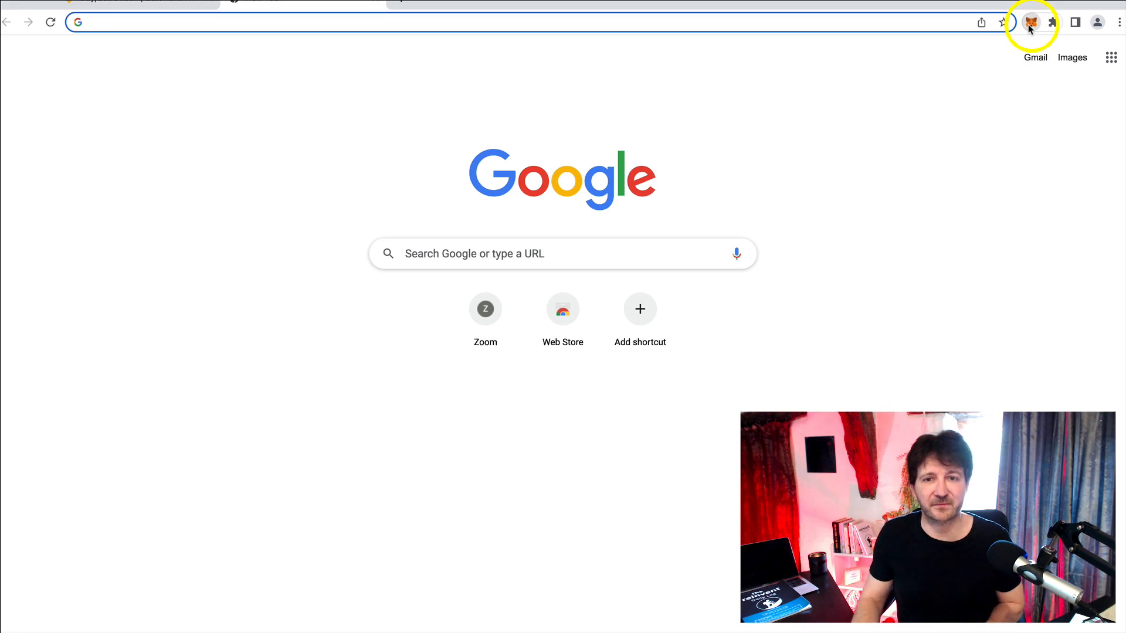
Bring up MetaMask showing Account 1 on BNB Chain with its address ready to copy.
click(1030, 21)
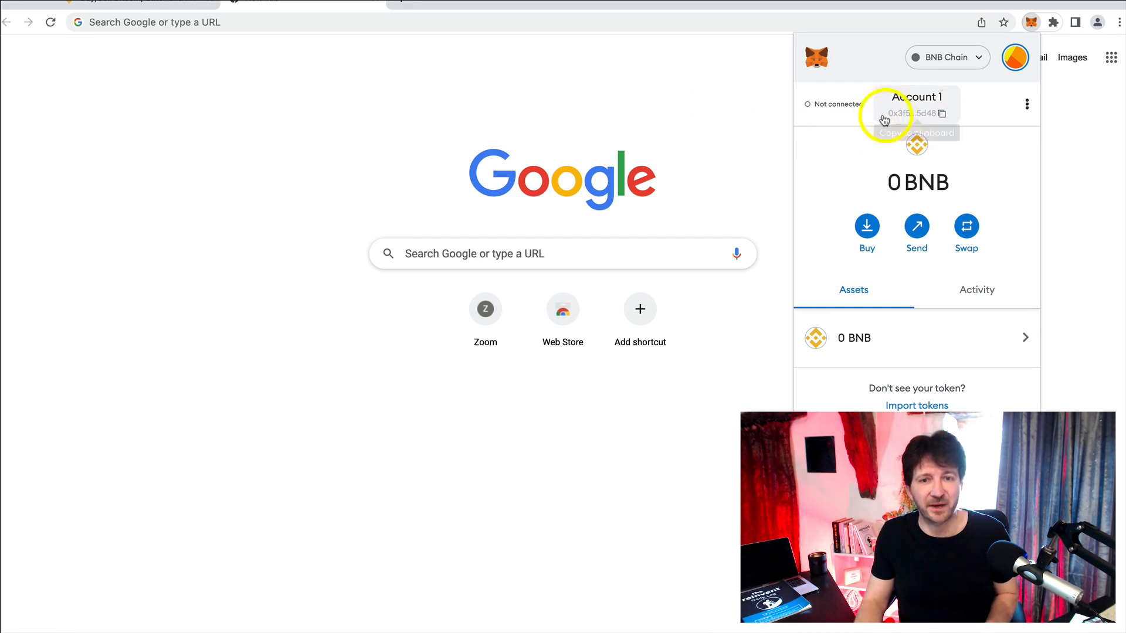
mouse_move(223, 98)
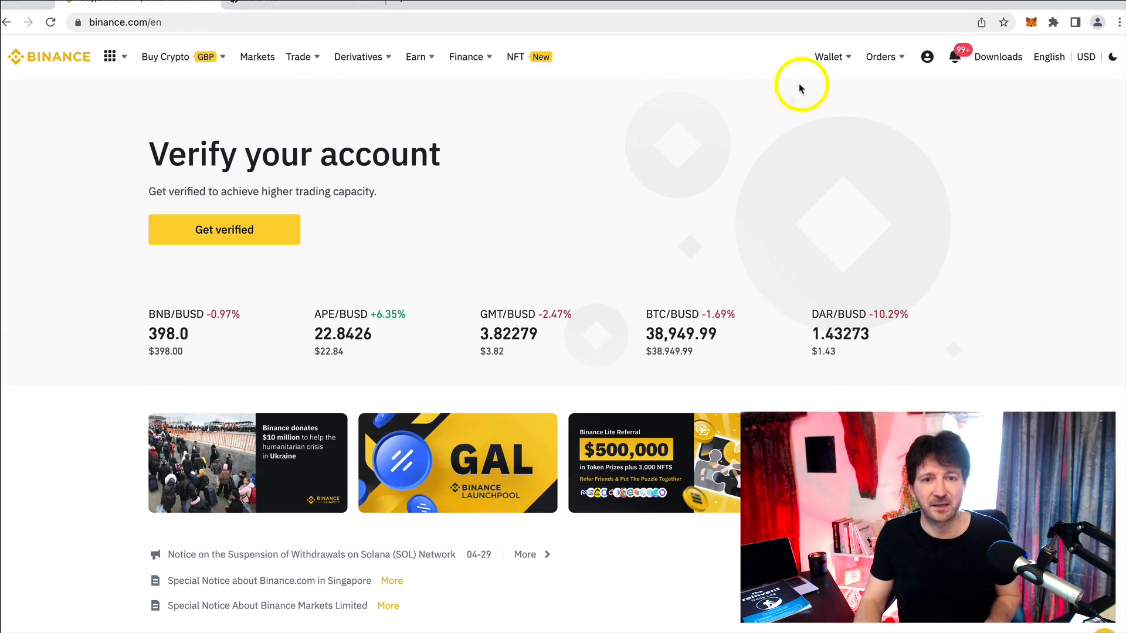
Go from Wallet Overview to the Fiat and Spot wallet page.
click(829, 57)
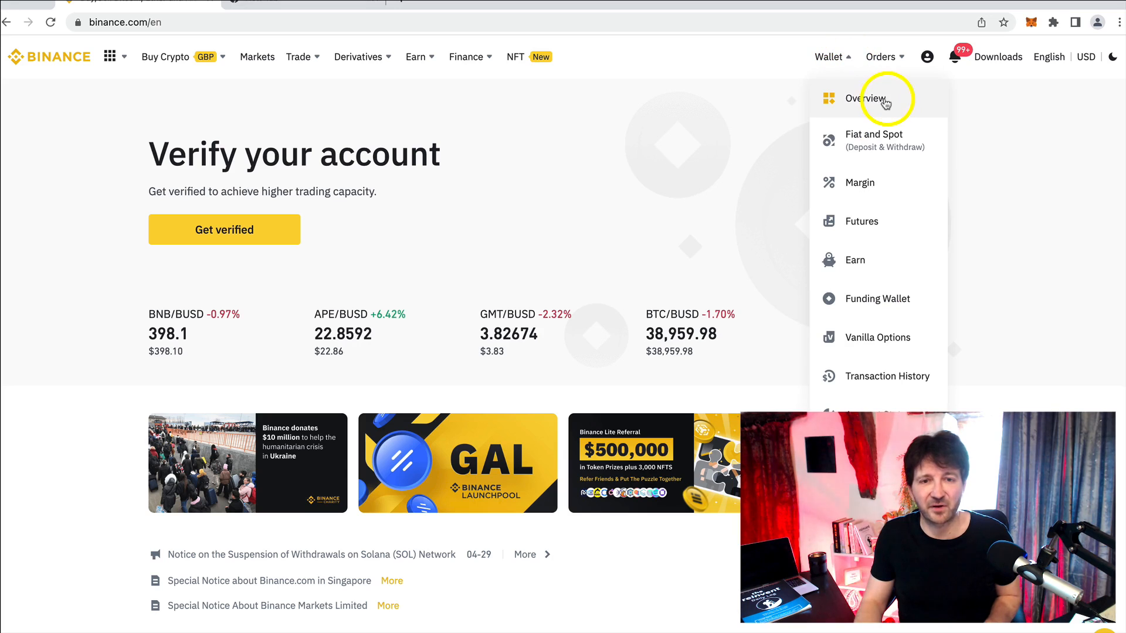
click(867, 98)
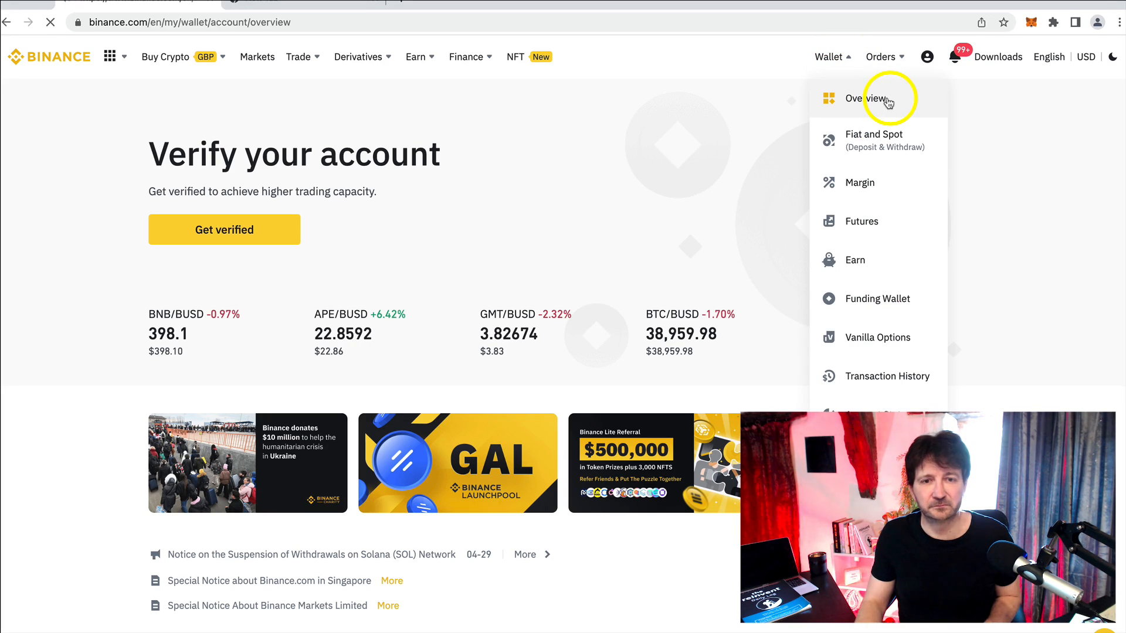
click(866, 99)
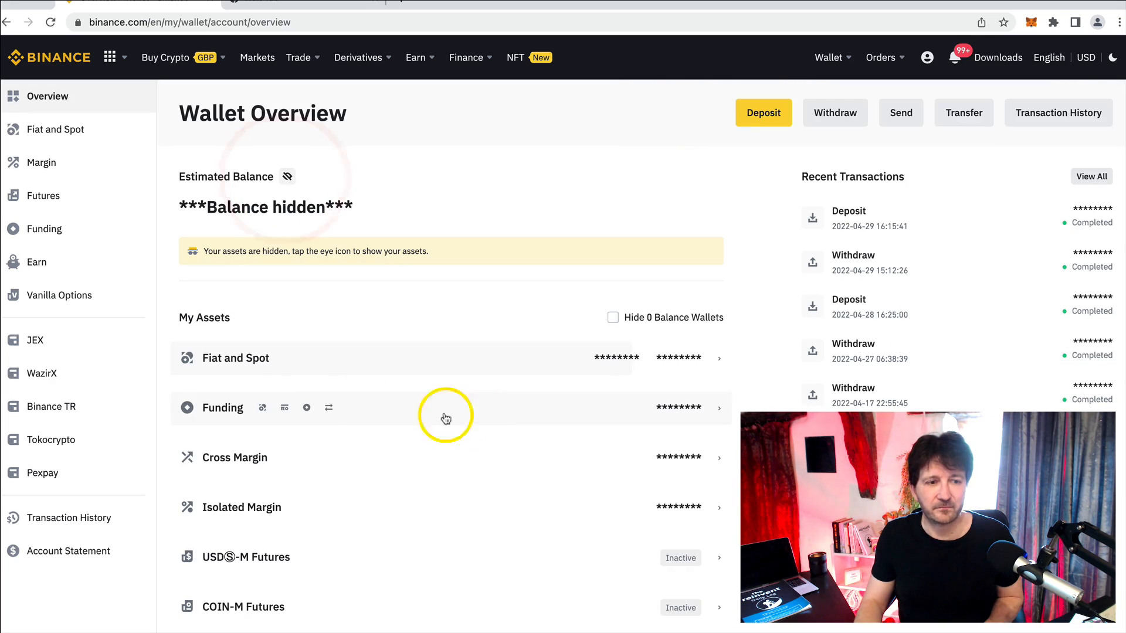
mouse_move(404, 363)
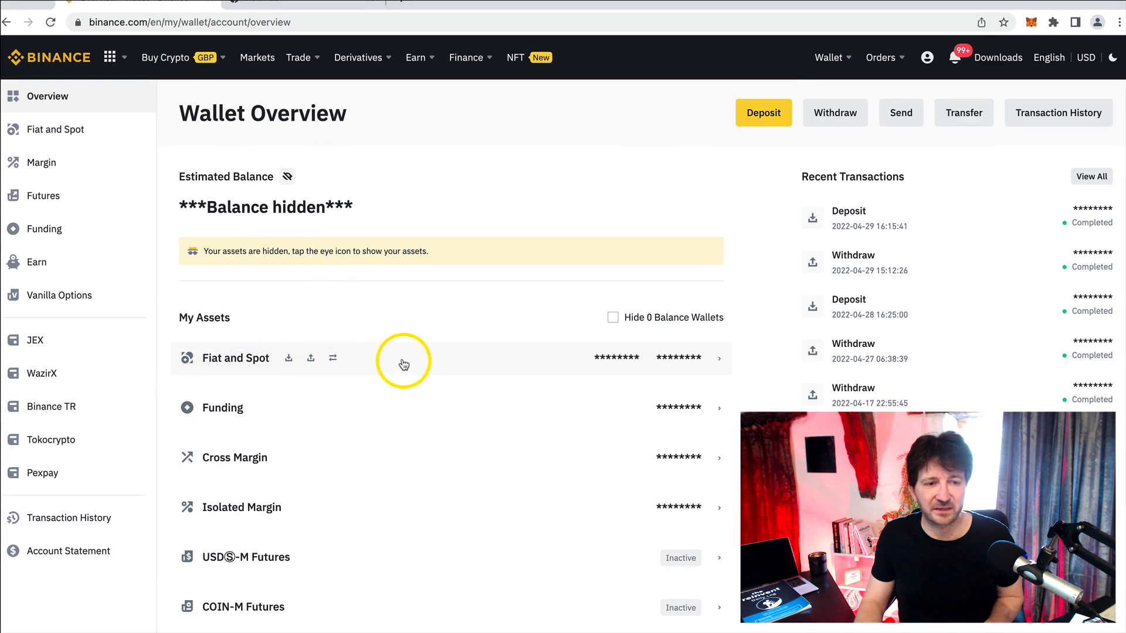
click(235, 358)
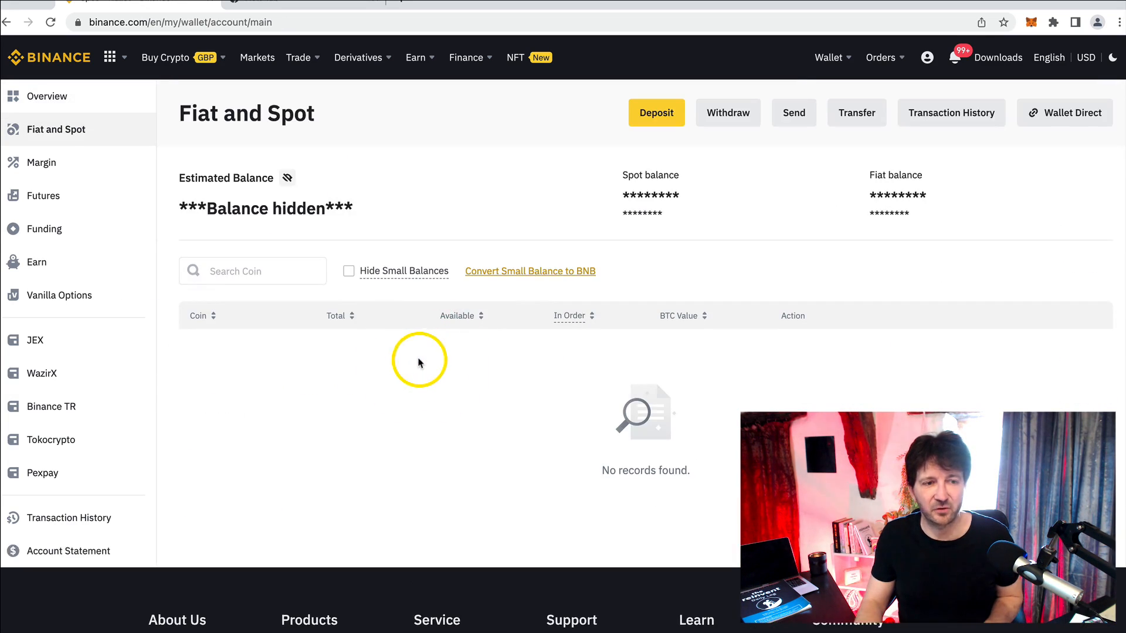
Filter the spot wallet to BNB and reveal balances, showing about 1.049 BNB.
click(252, 273)
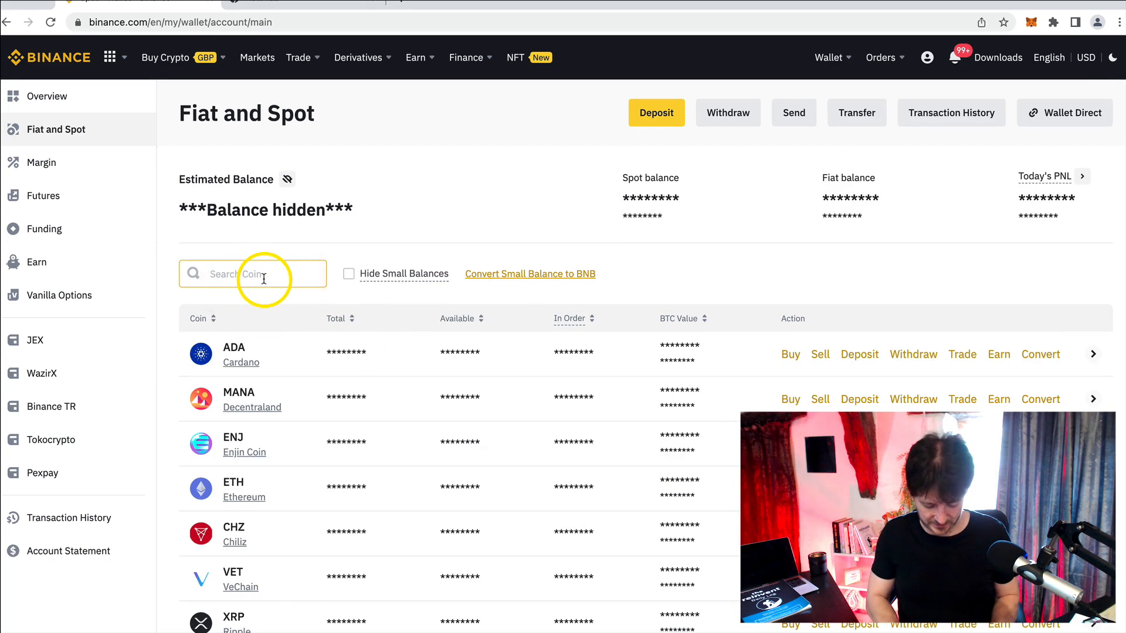
text(BNB)
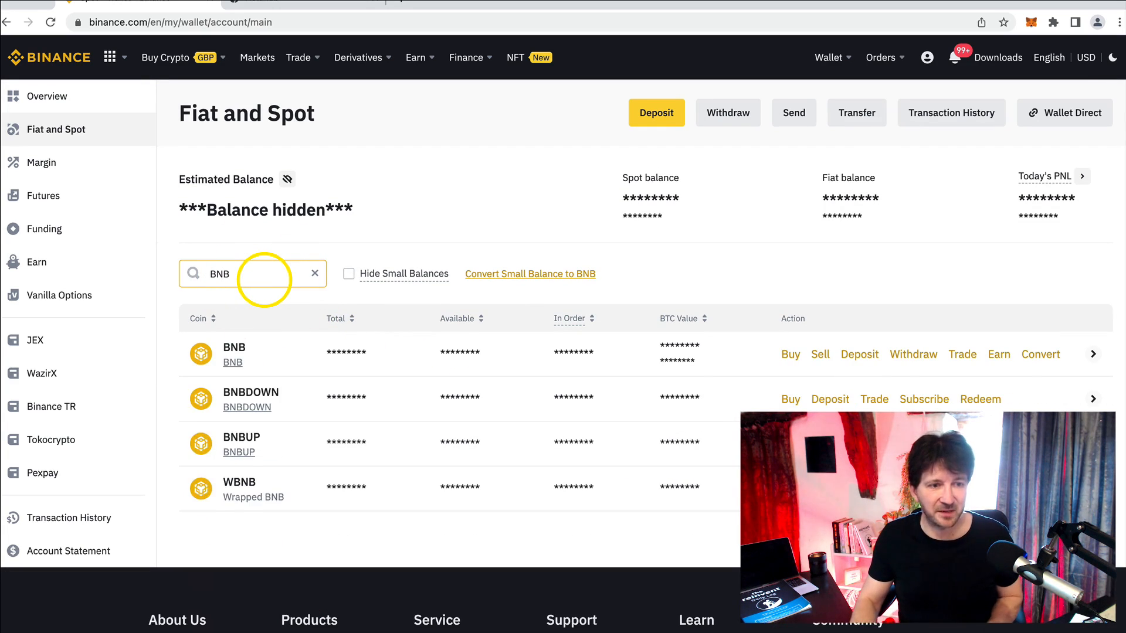
click(287, 178)
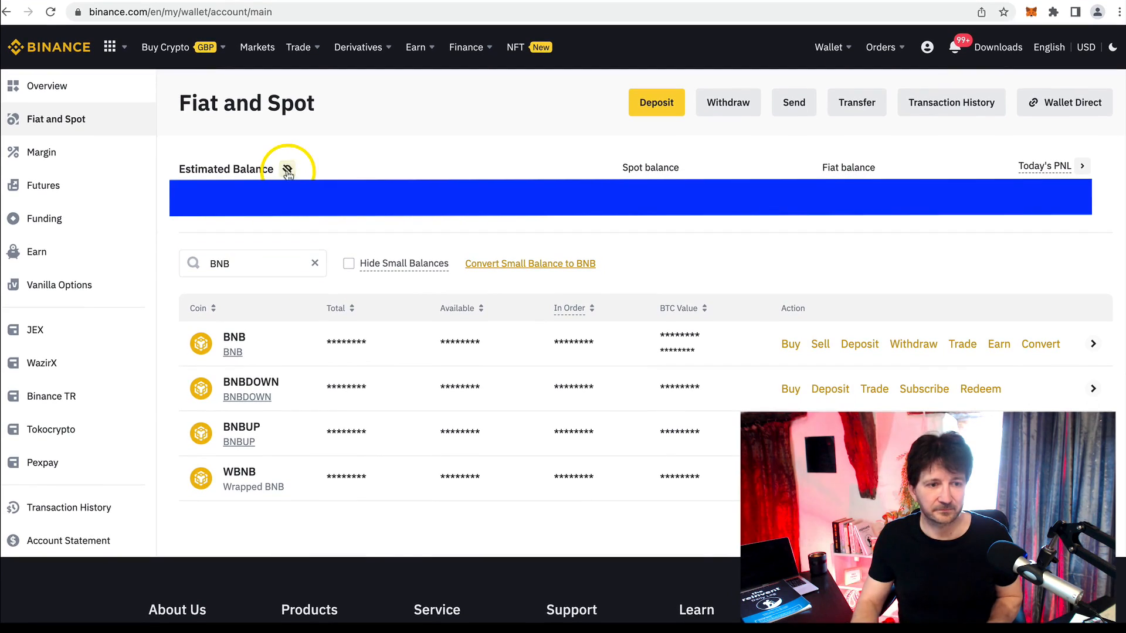
click(287, 169)
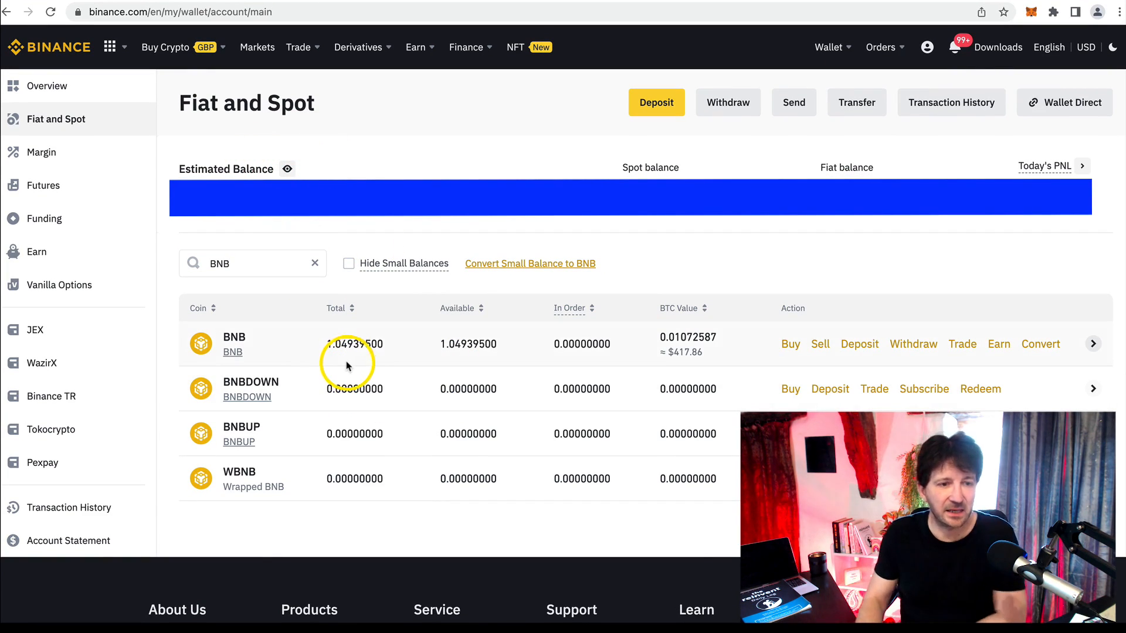
mouse_move(538, 357)
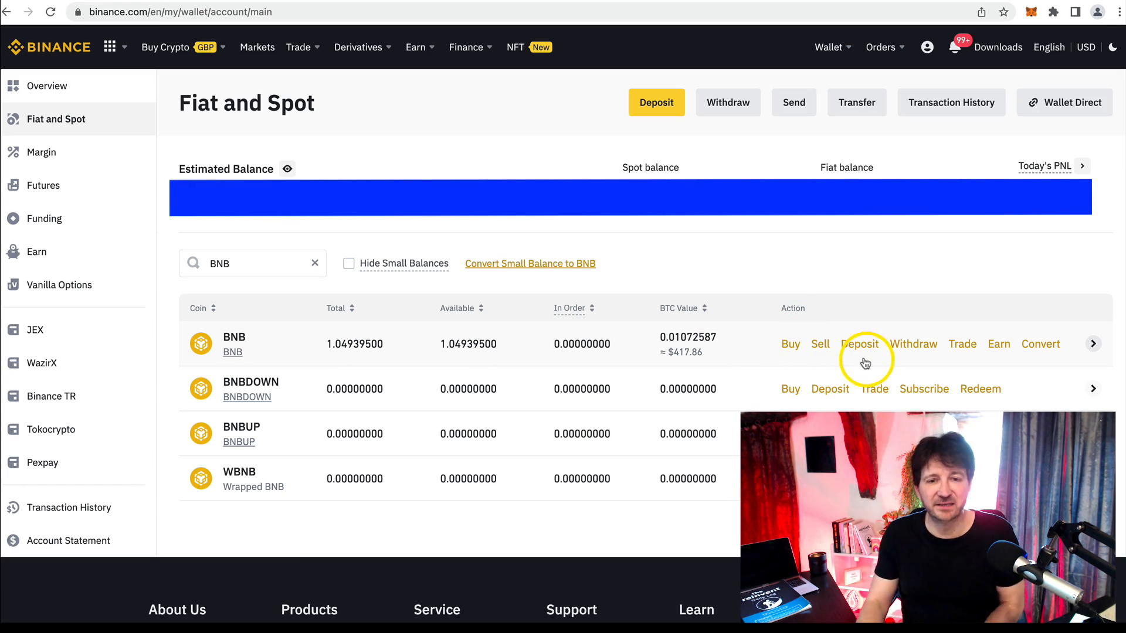
mouse_move(1066, 361)
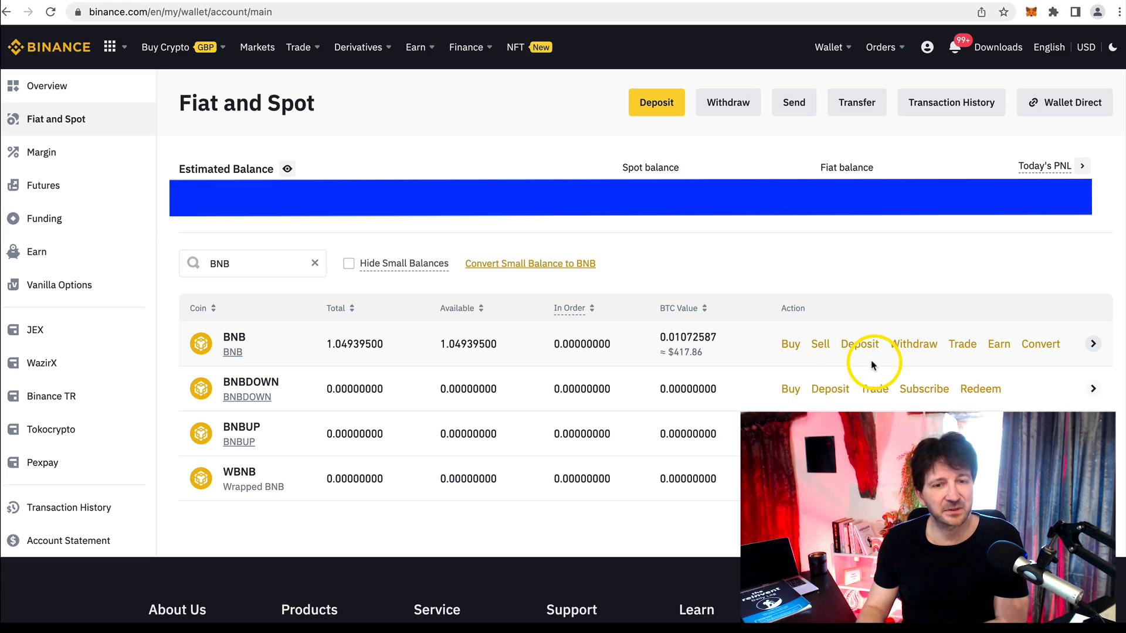
mouse_move(1016, 368)
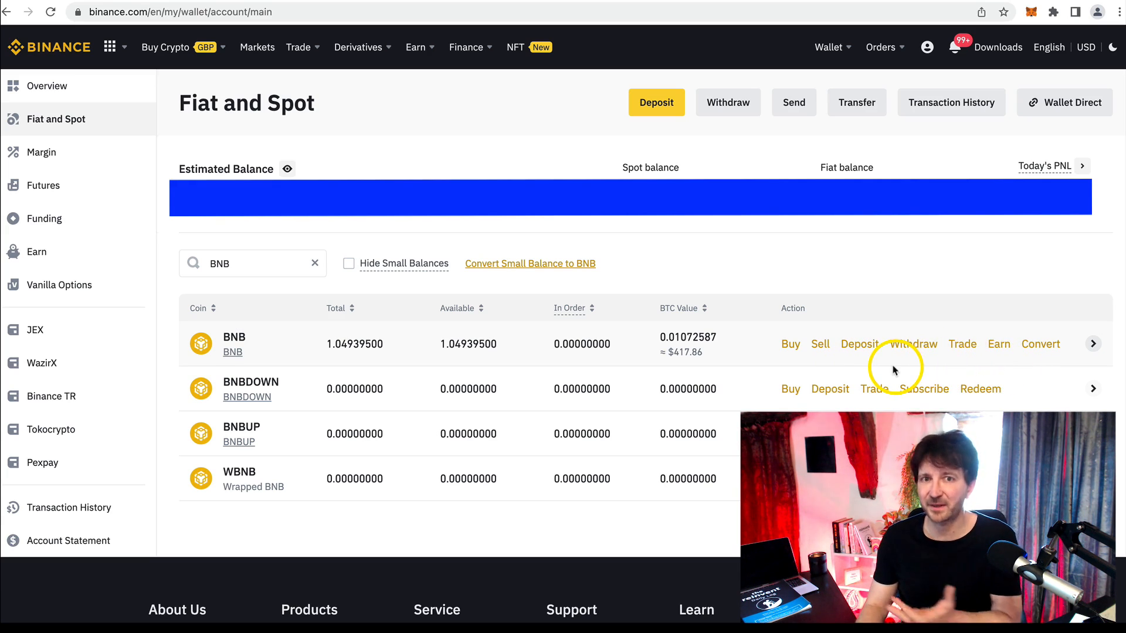
mouse_move(896, 364)
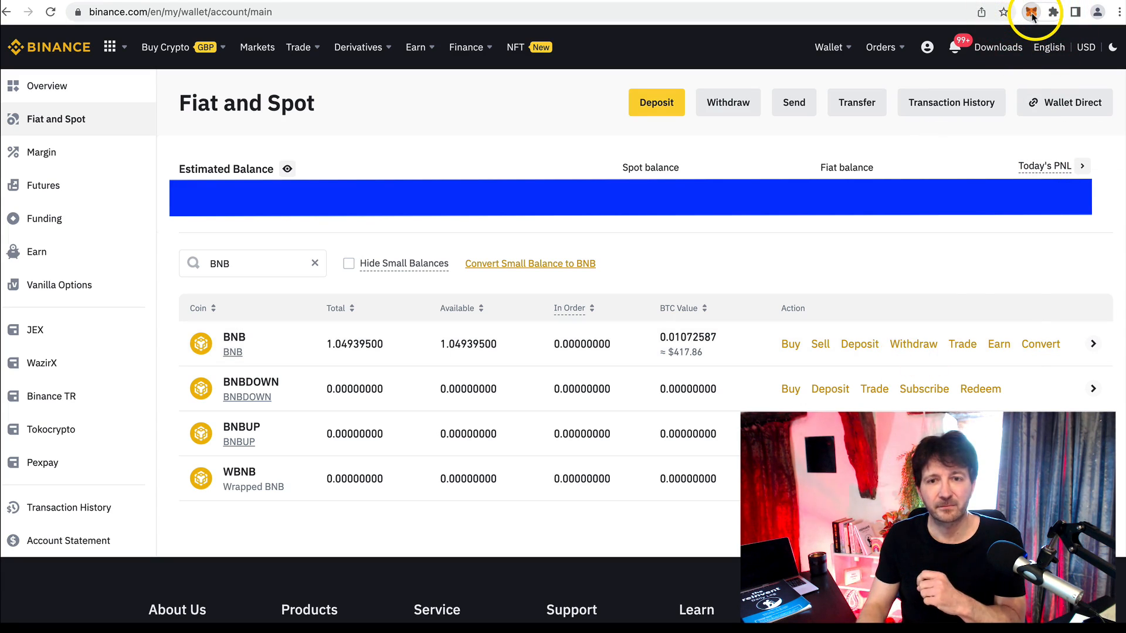
click(1031, 12)
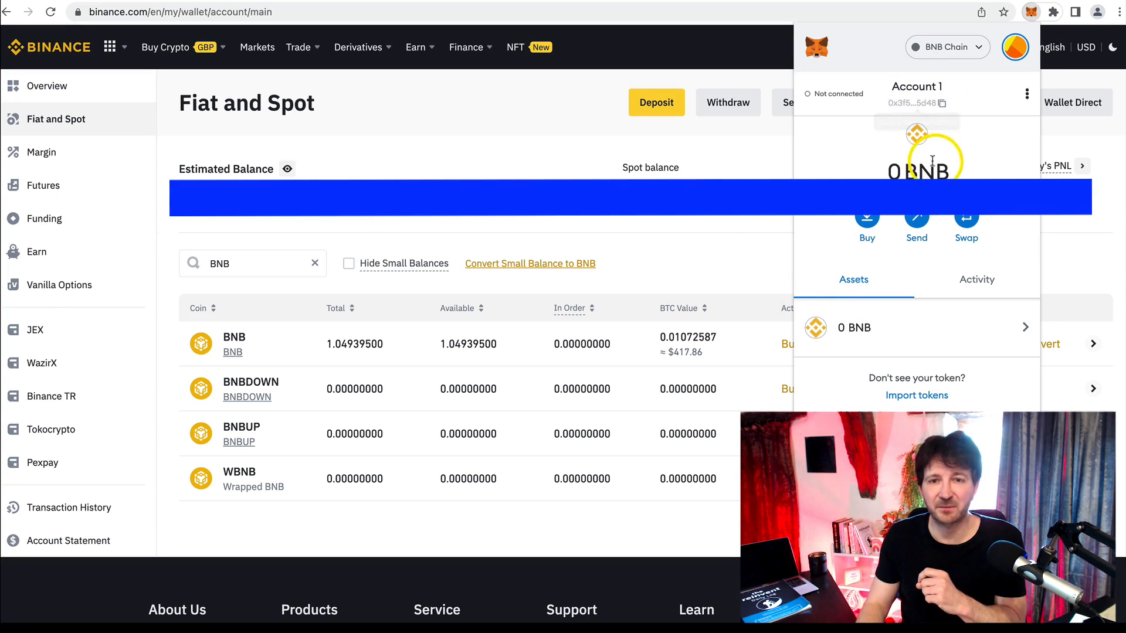
mouse_move(761, 282)
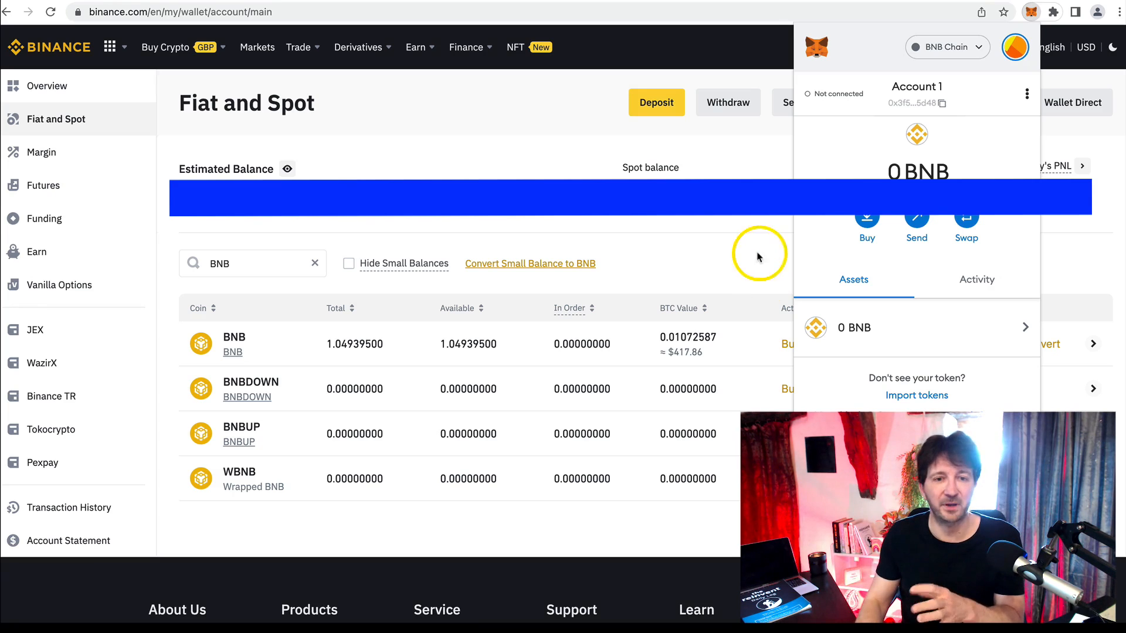
mouse_move(746, 232)
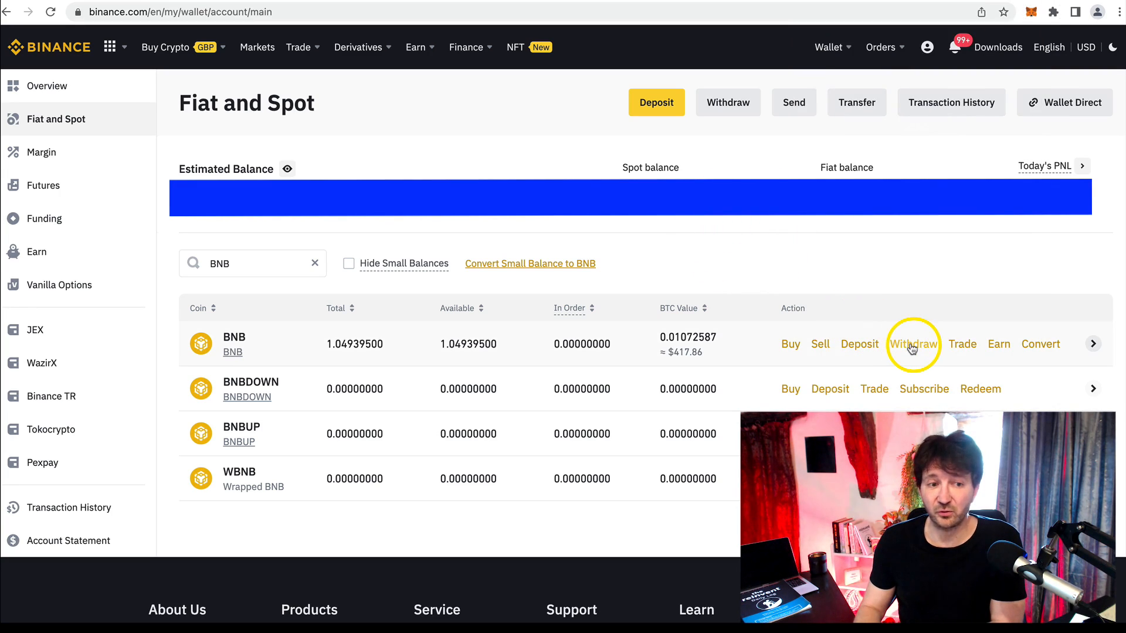
Start a BNB withdrawal from the spot wallet's BNB row.
click(913, 343)
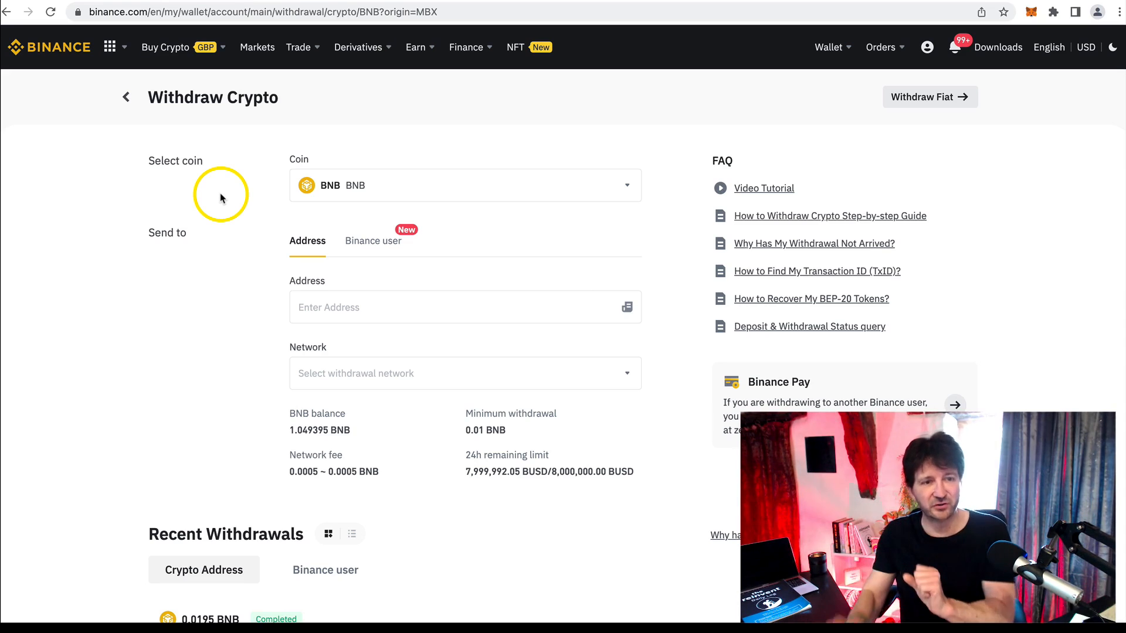
mouse_move(223, 206)
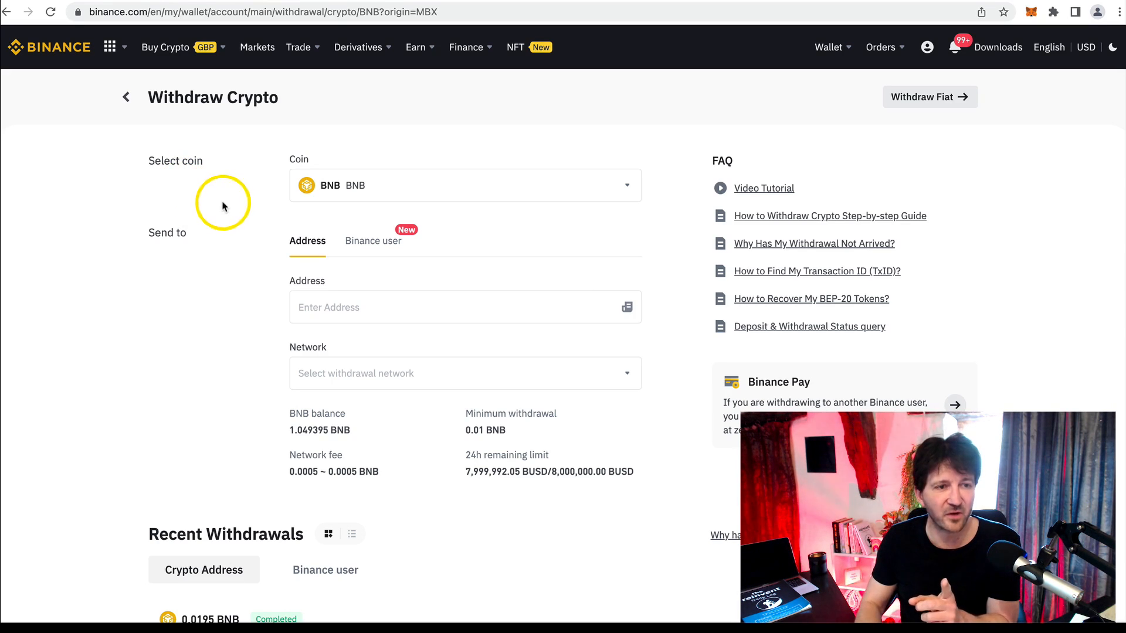
mouse_move(254, 122)
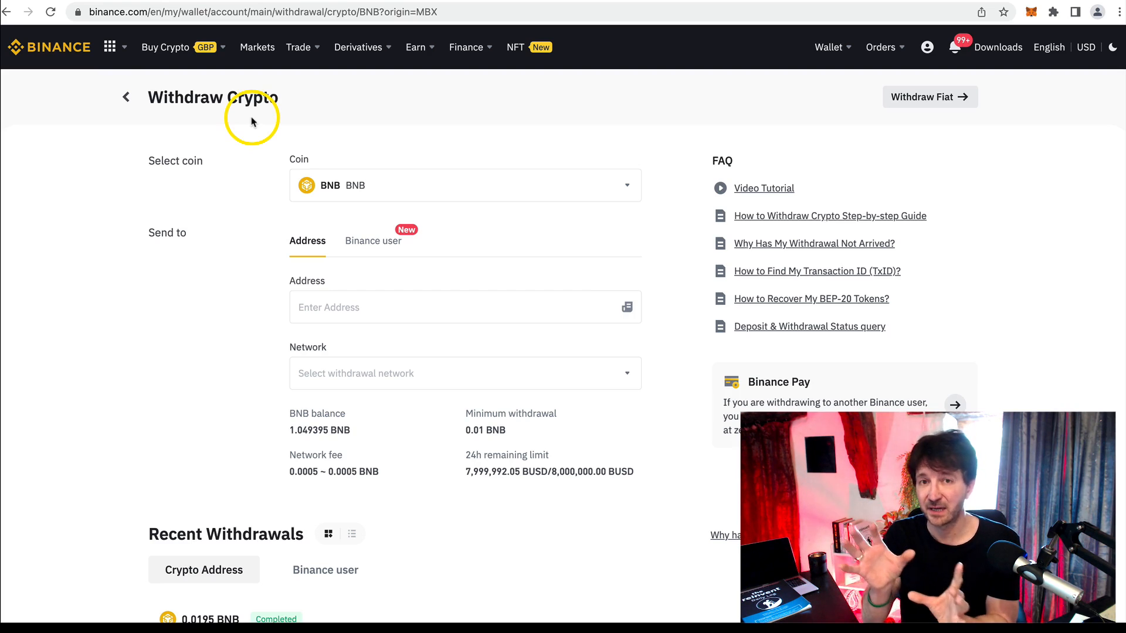
mouse_move(344, 140)
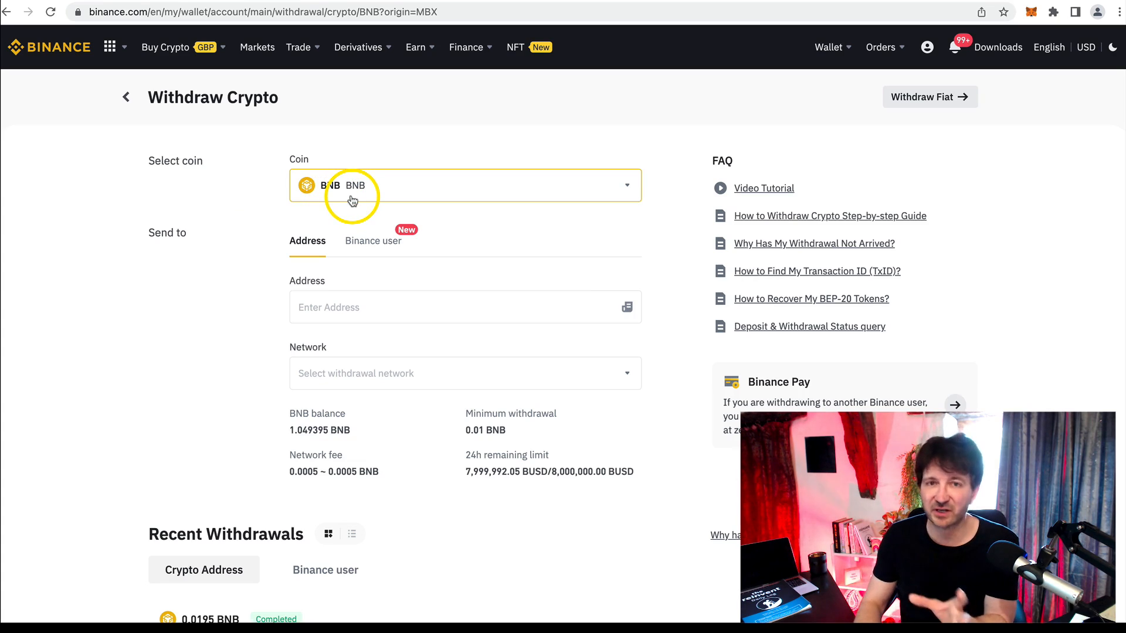
mouse_move(626, 186)
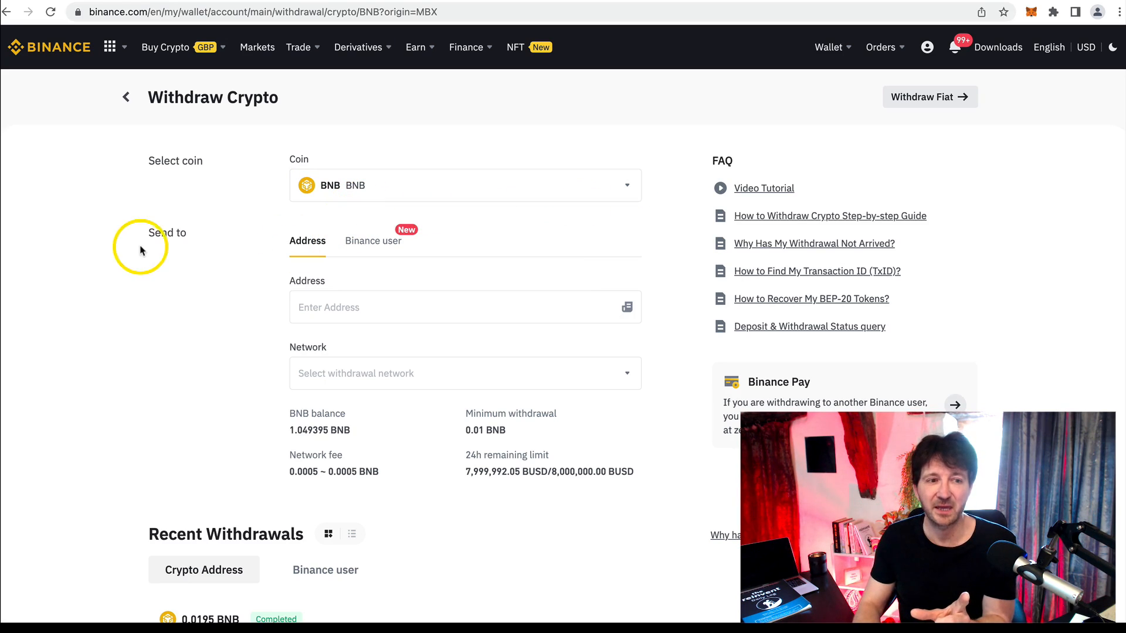
mouse_move(324, 258)
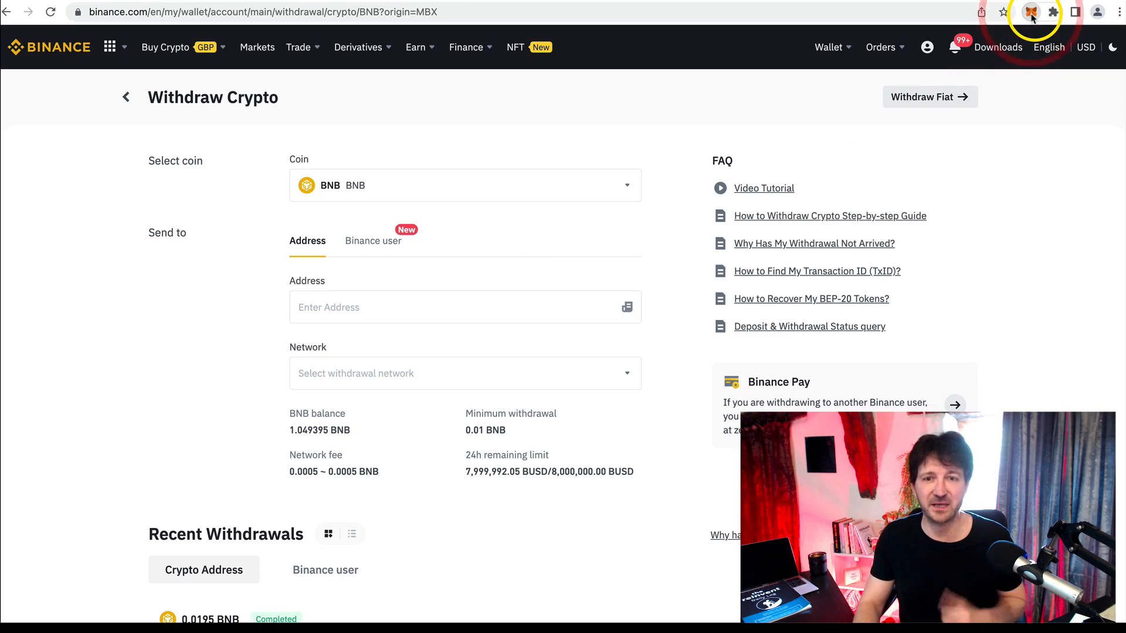
Paste the MetaMask address 0x3f5b…5d48 as destination, auto-matching BNB Smart Chain (BEP20).
click(1030, 12)
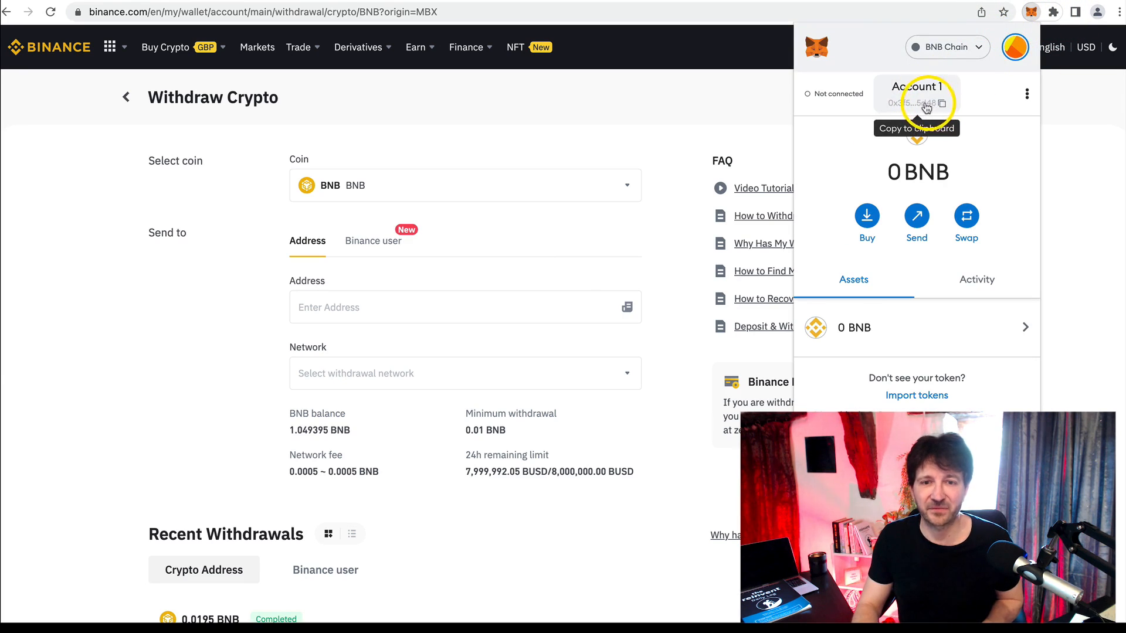
click(464, 307)
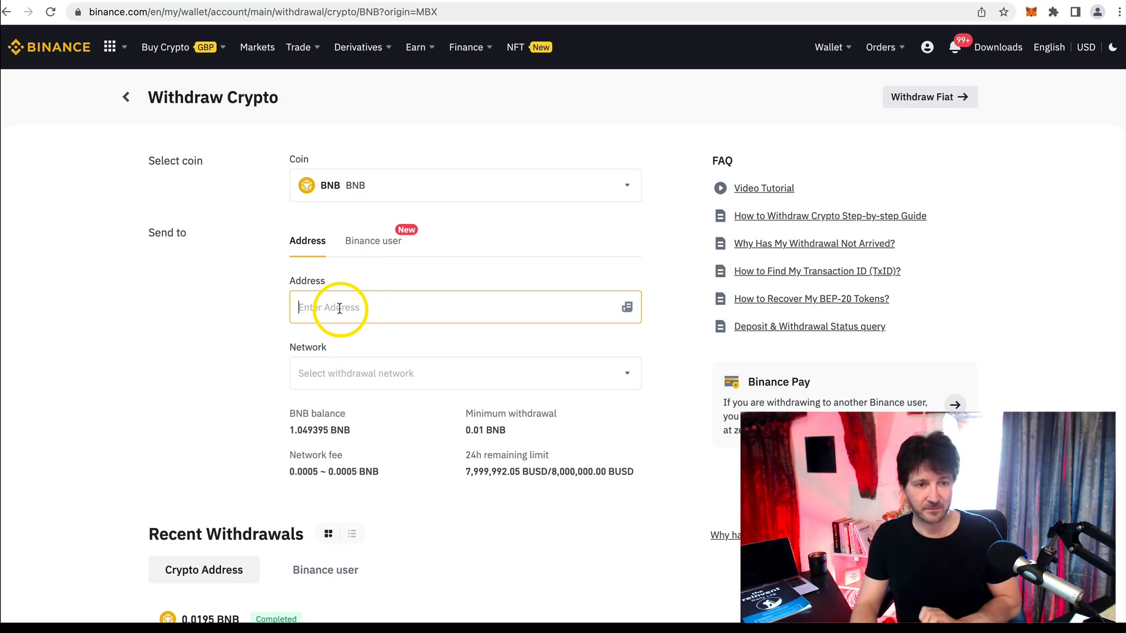
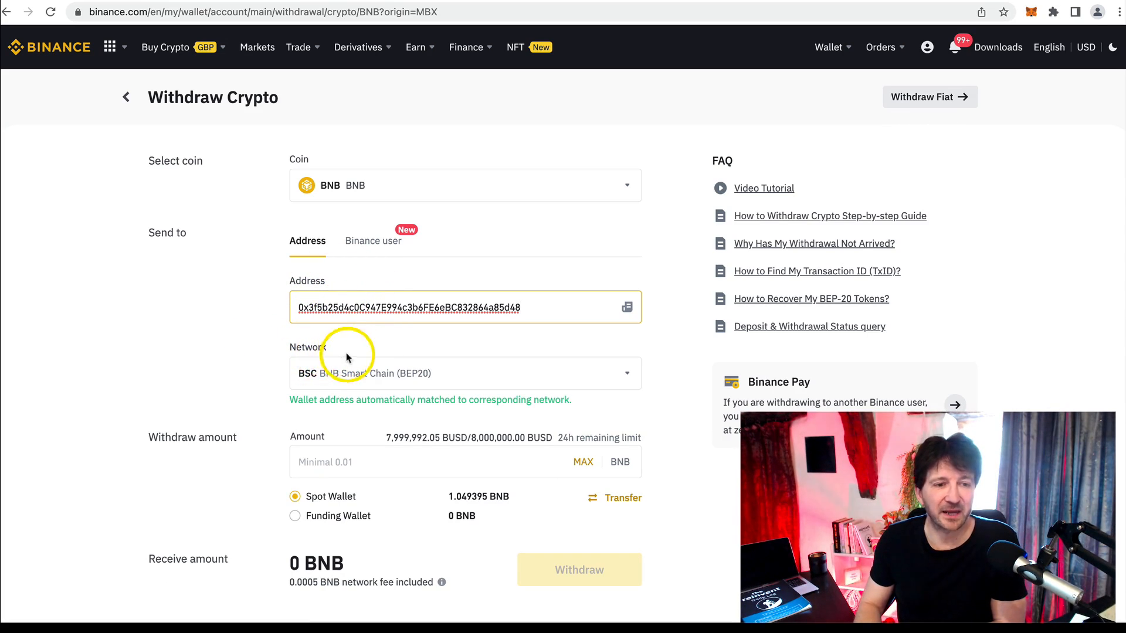
mouse_move(354, 352)
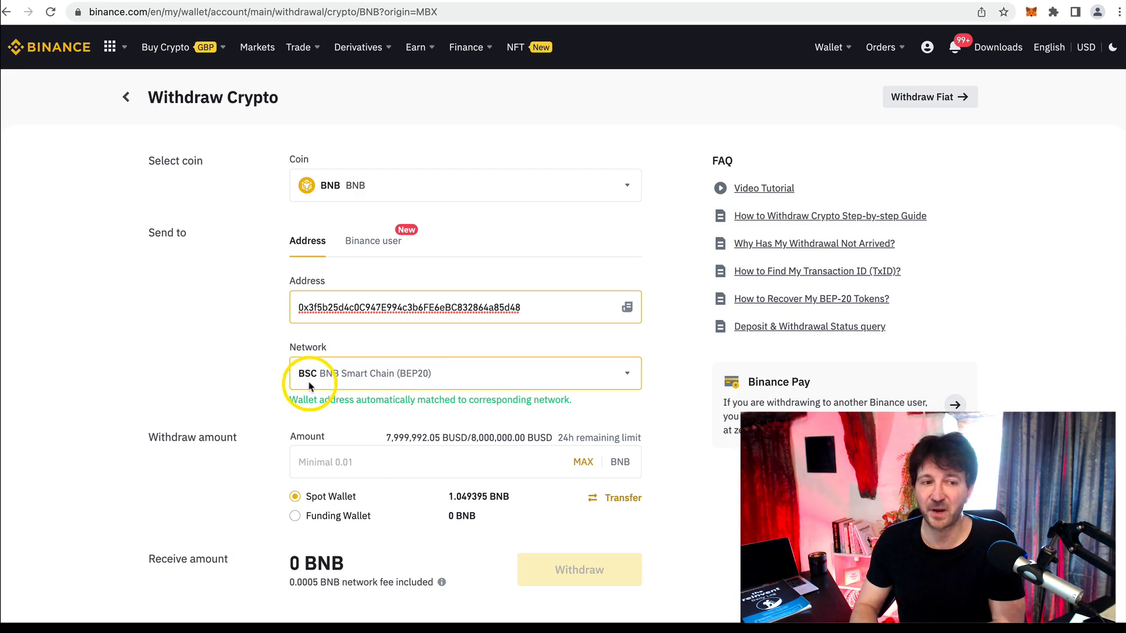
mouse_move(362, 380)
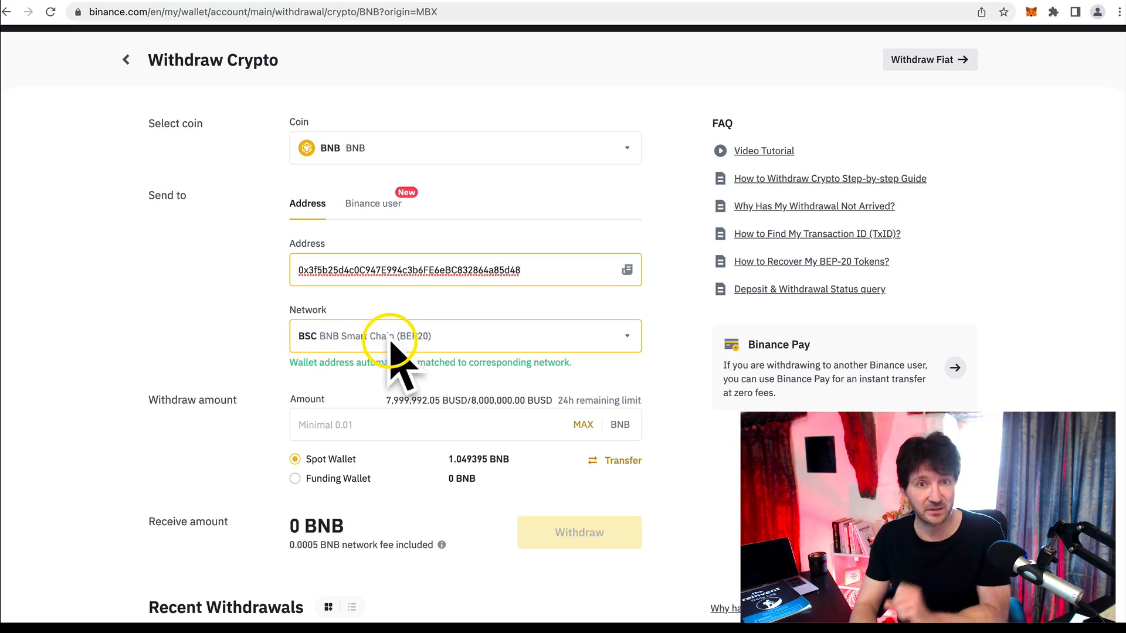
scroll(down, 3)
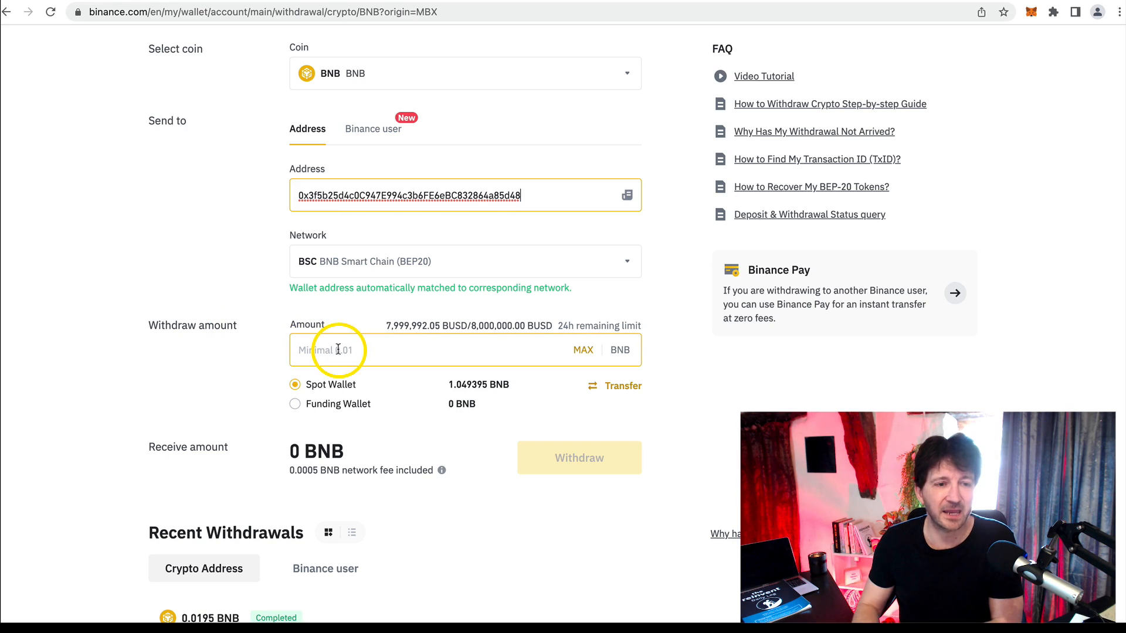
Enter 0.02 BNB as the amount, check the MetaMask balance, and submit the withdrawal.
text(0.02)
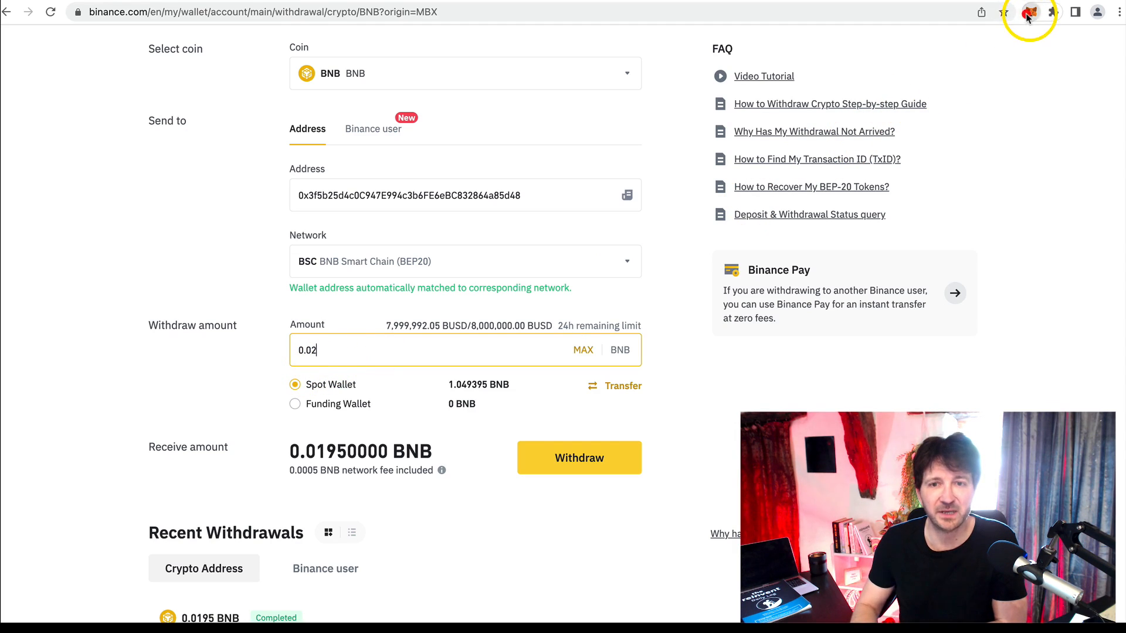
click(1031, 12)
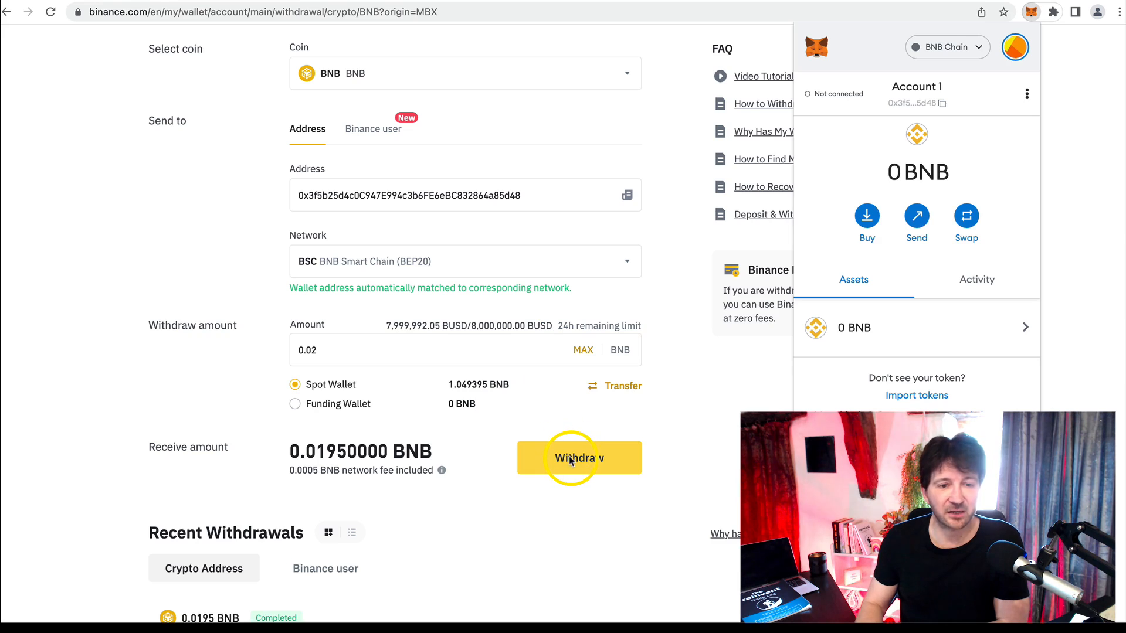
click(578, 459)
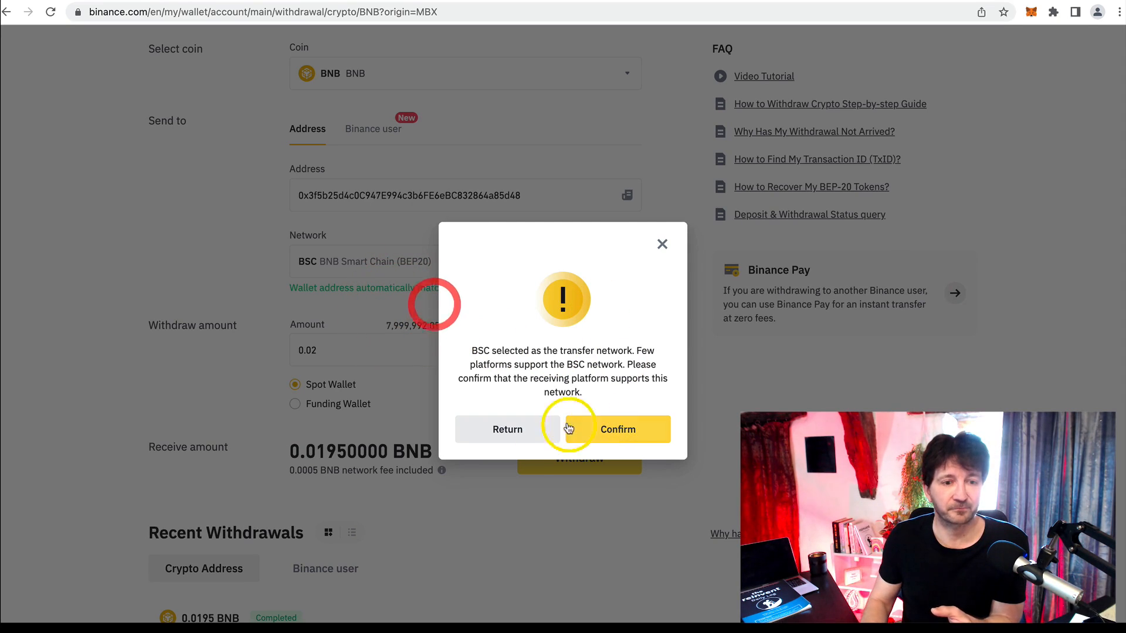
Confirm the BSC network warning and resubmit the 0.0195 BNB withdrawal.
click(616, 429)
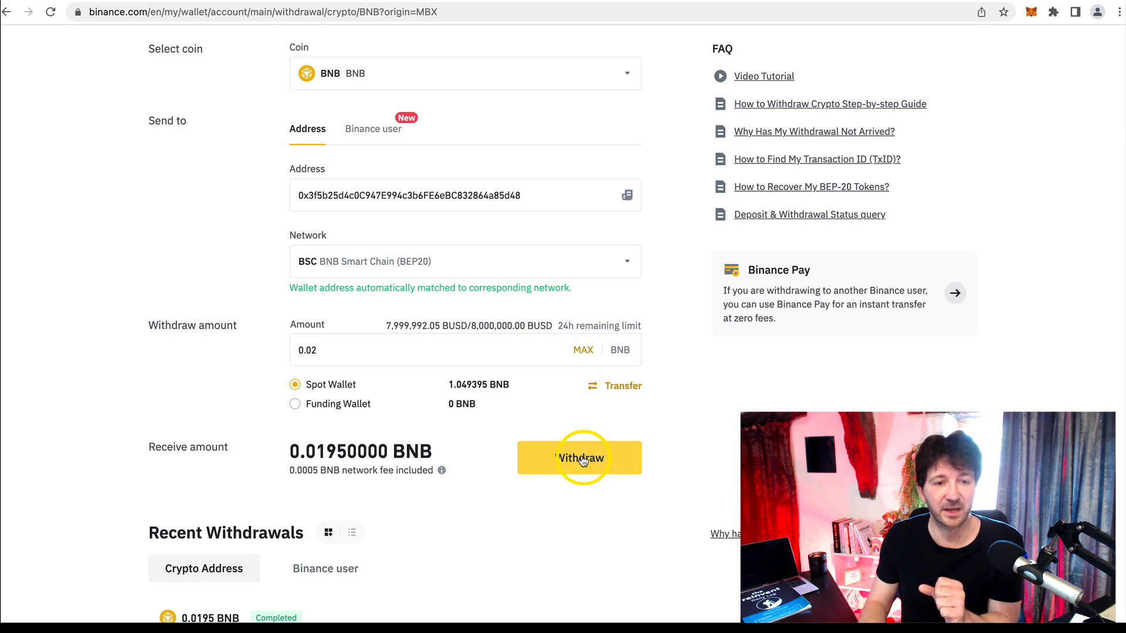
click(578, 458)
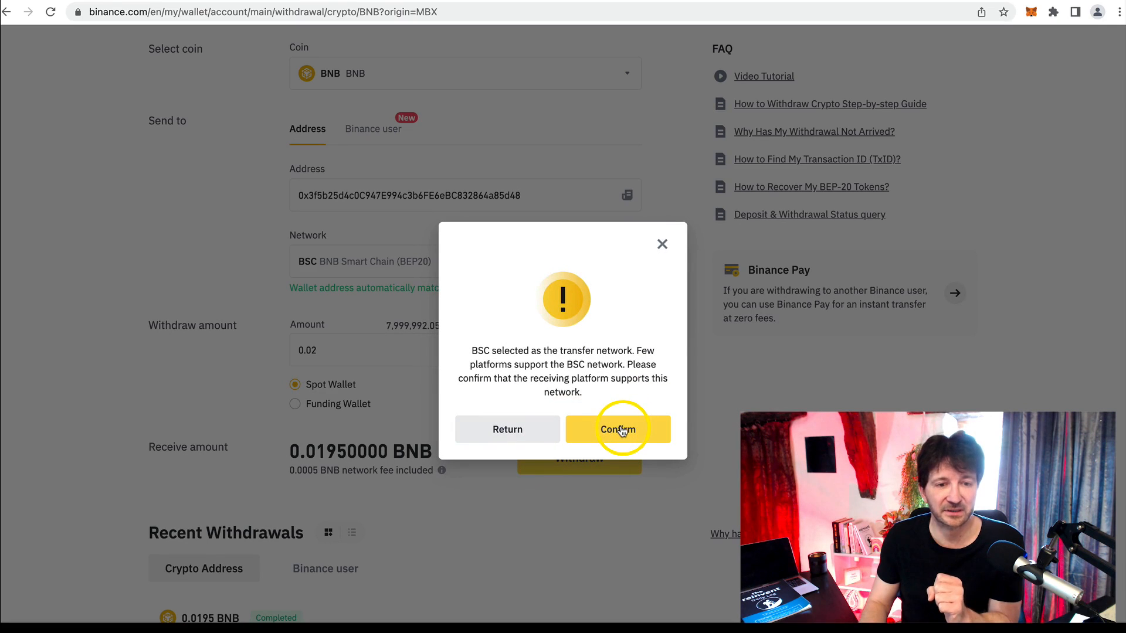
click(617, 429)
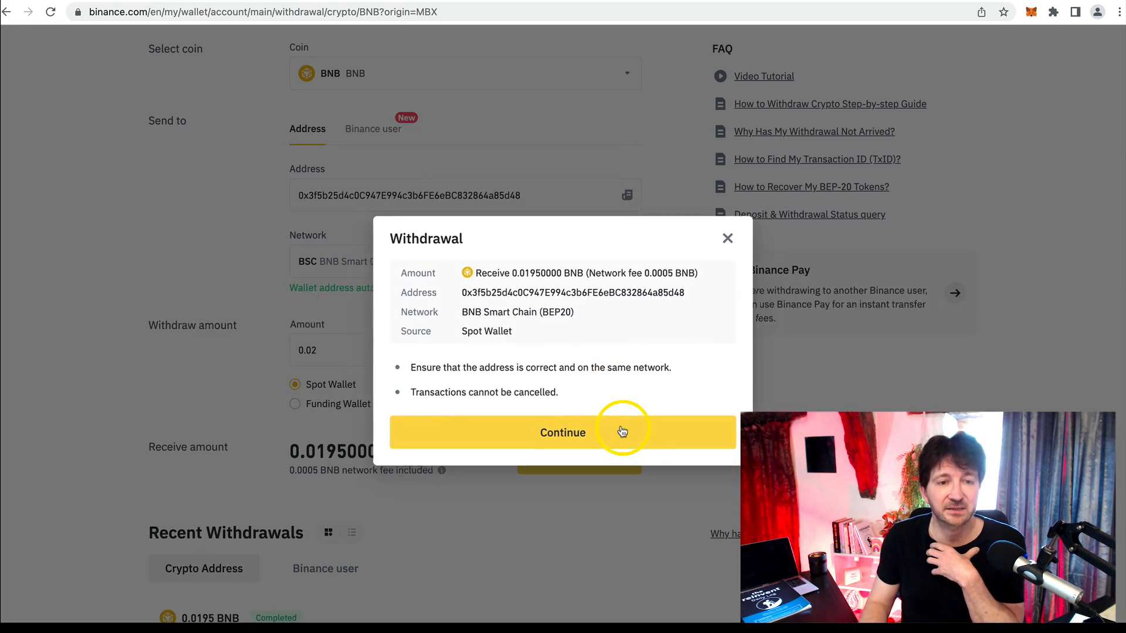
mouse_move(466, 287)
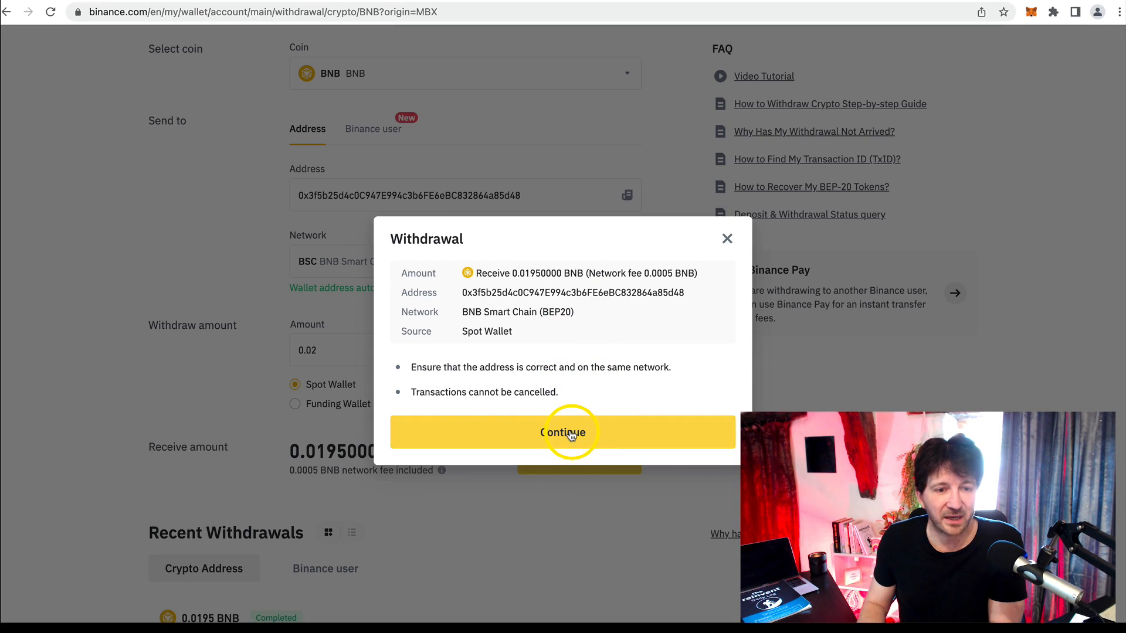
mouse_move(542, 407)
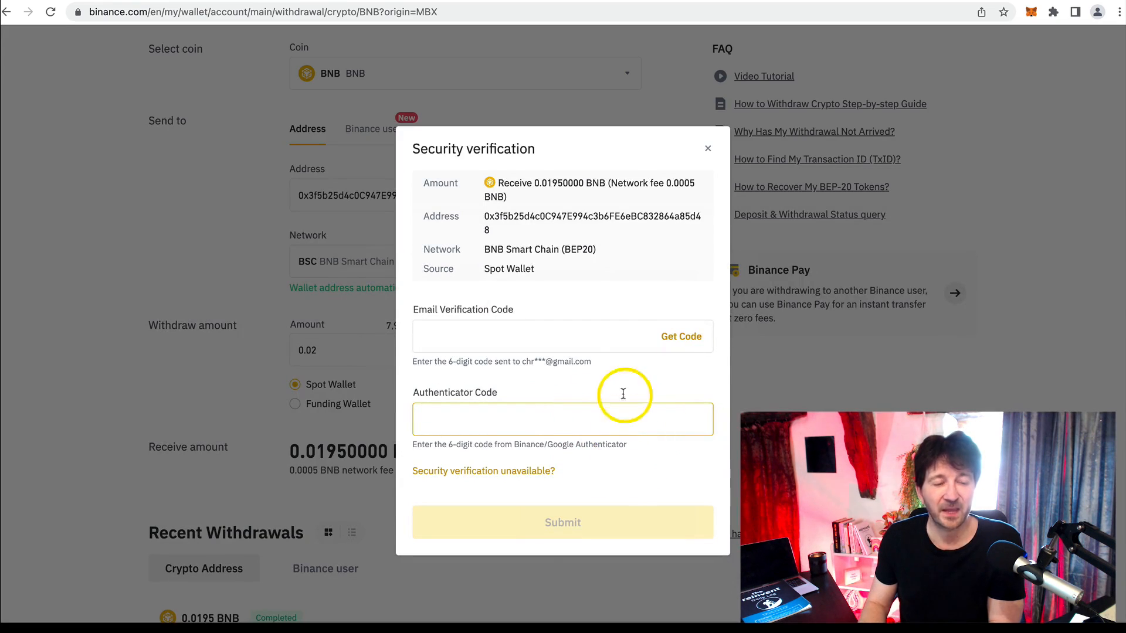
mouse_move(608, 218)
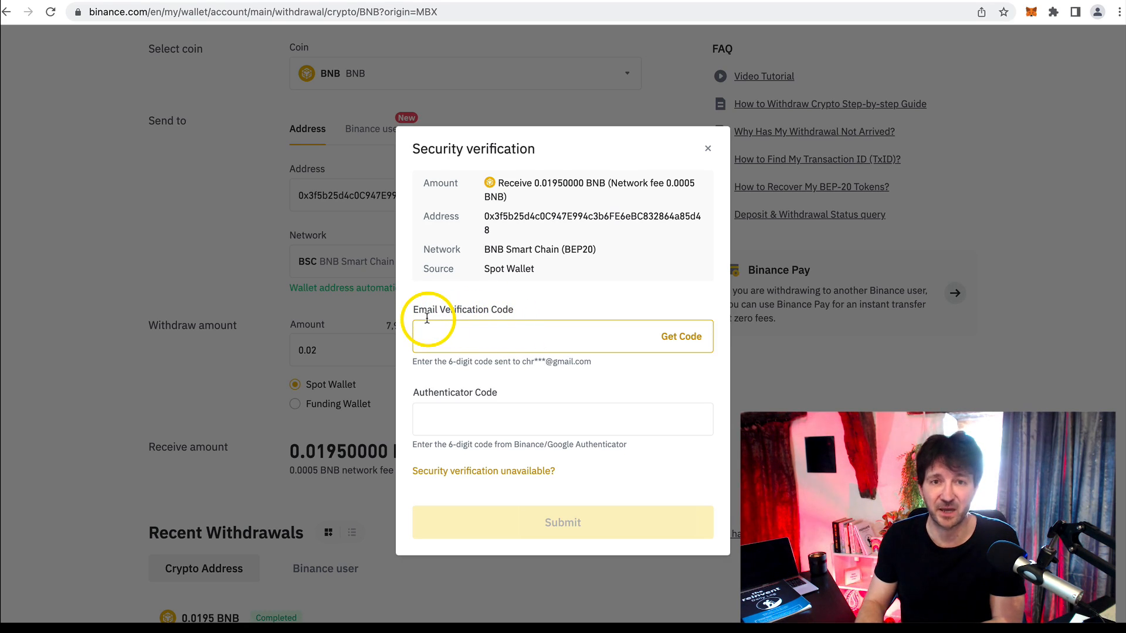
mouse_move(498, 338)
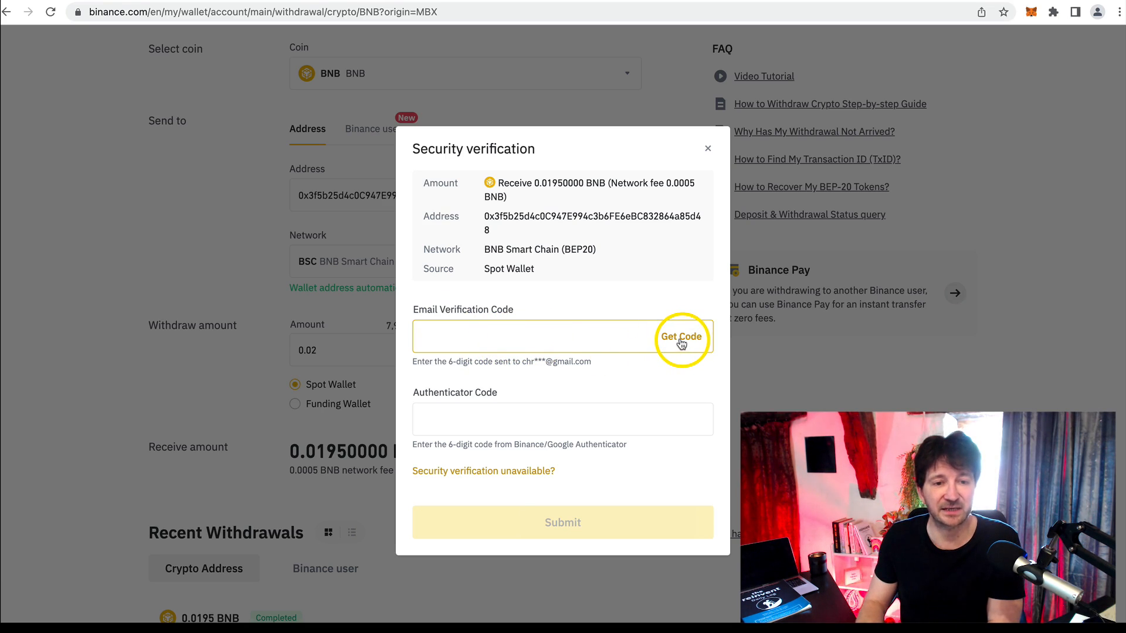
Request the email verification code for the pending withdrawal.
click(681, 336)
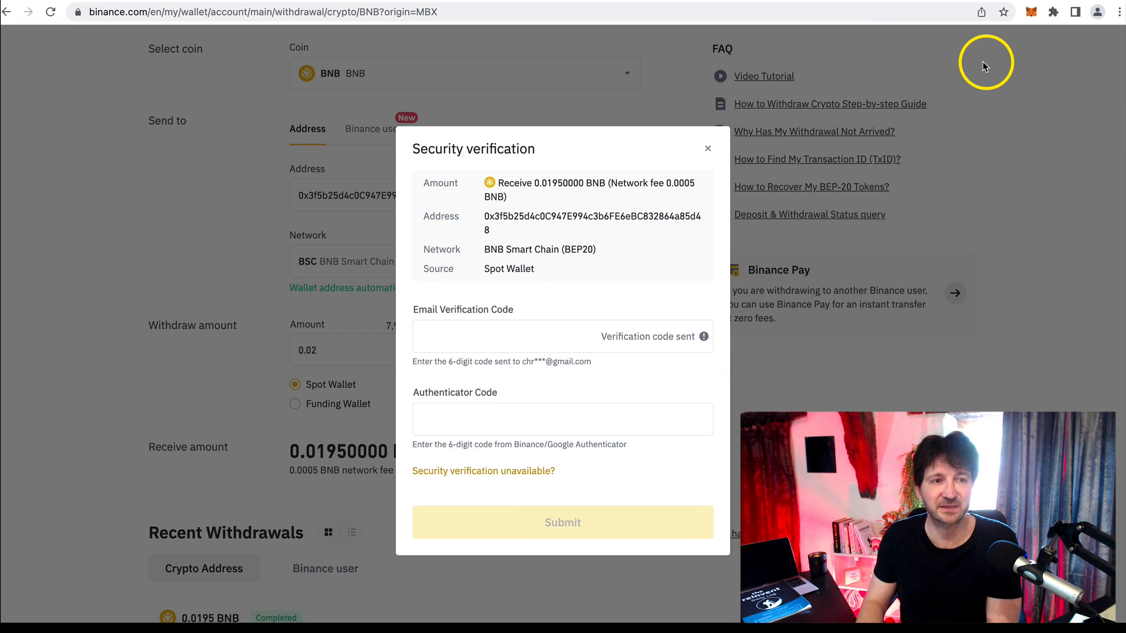
mouse_move(426, 68)
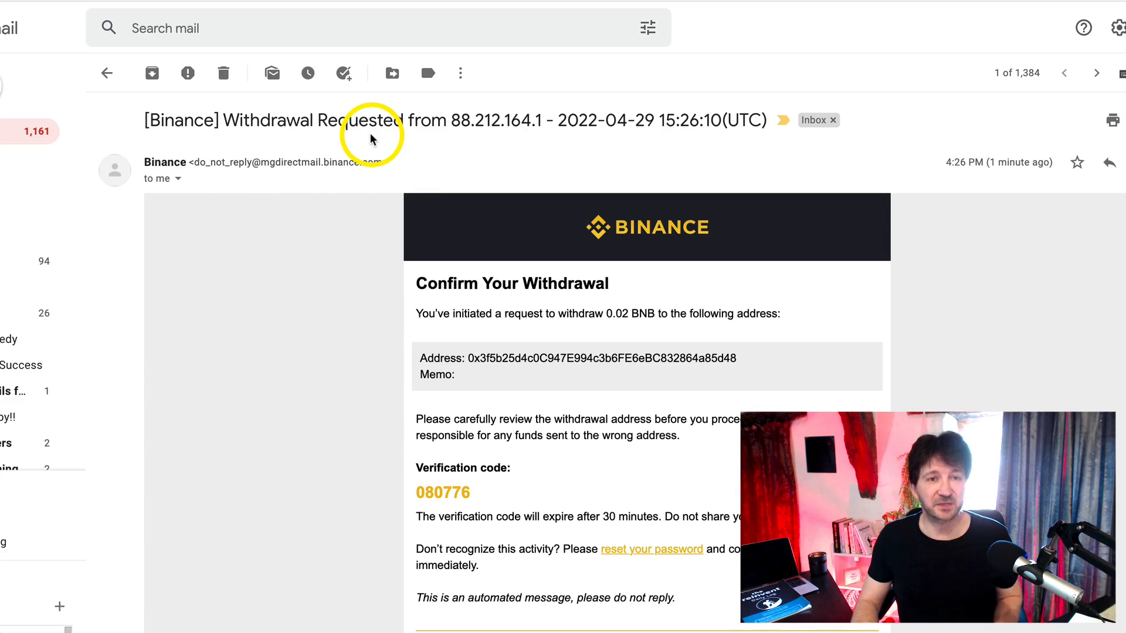
mouse_move(419, 493)
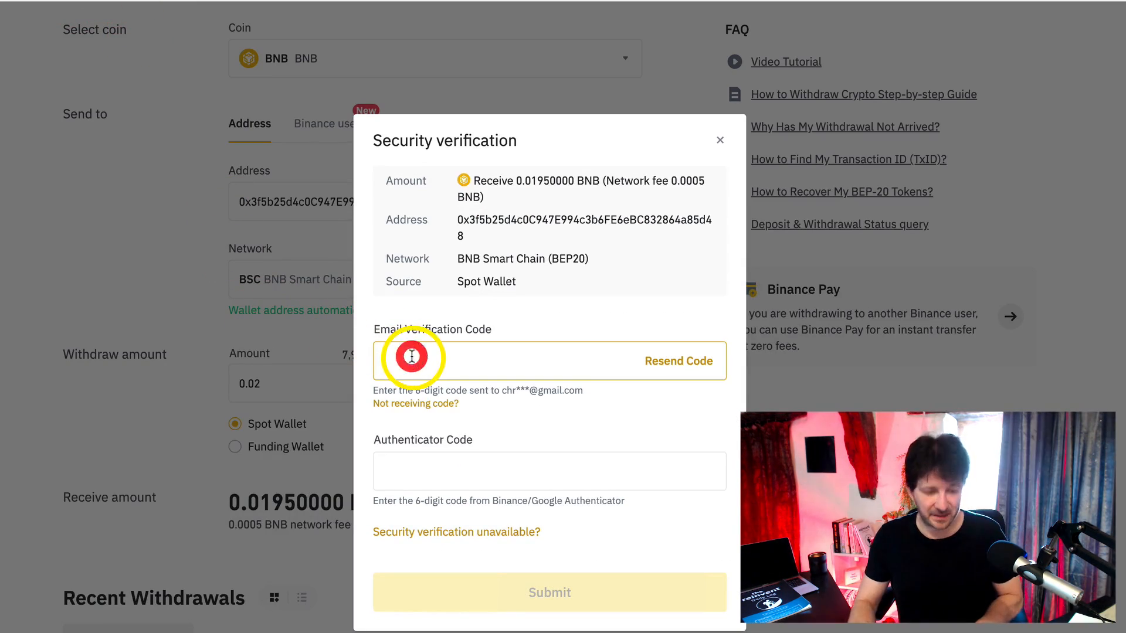
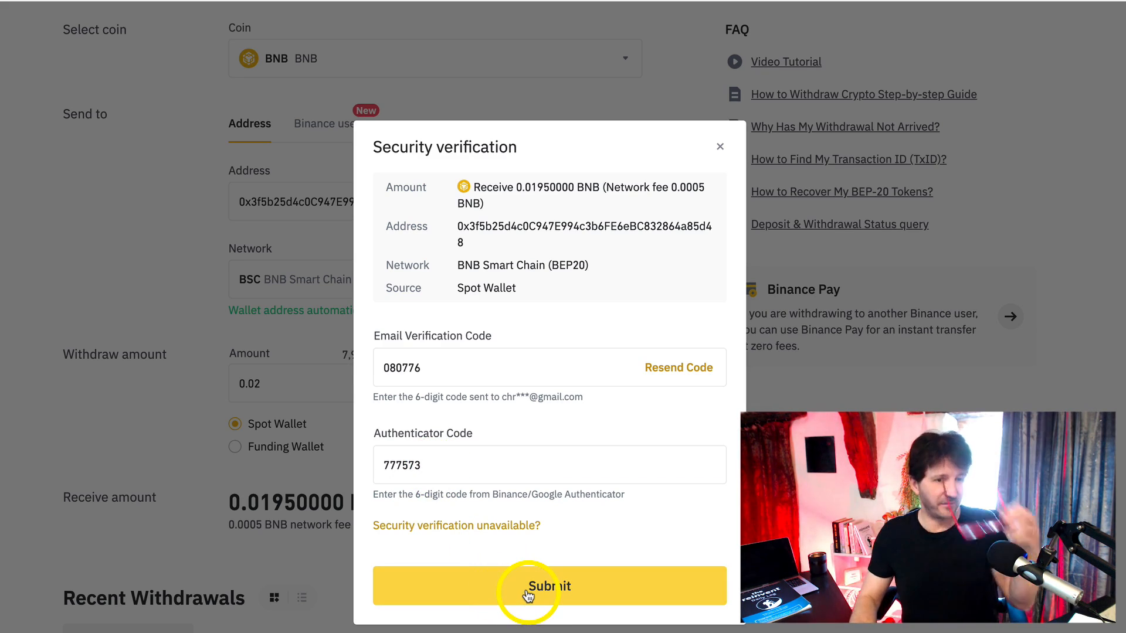
Fill in the email and authenticator codes and submit the 0.02 BNB withdrawal.
click(548, 586)
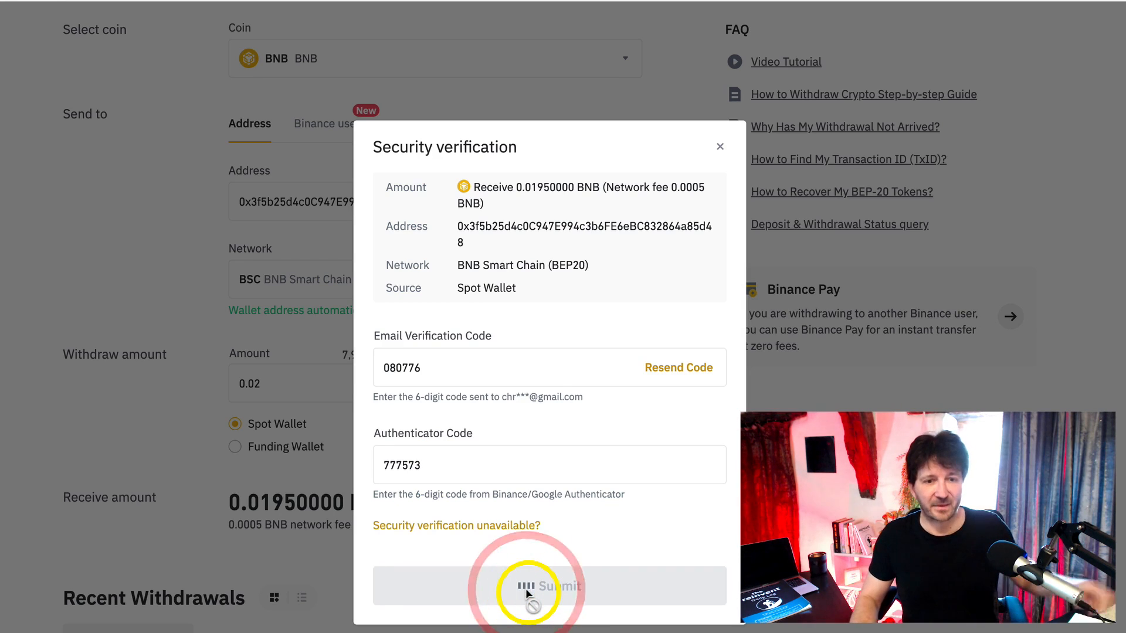
click(549, 587)
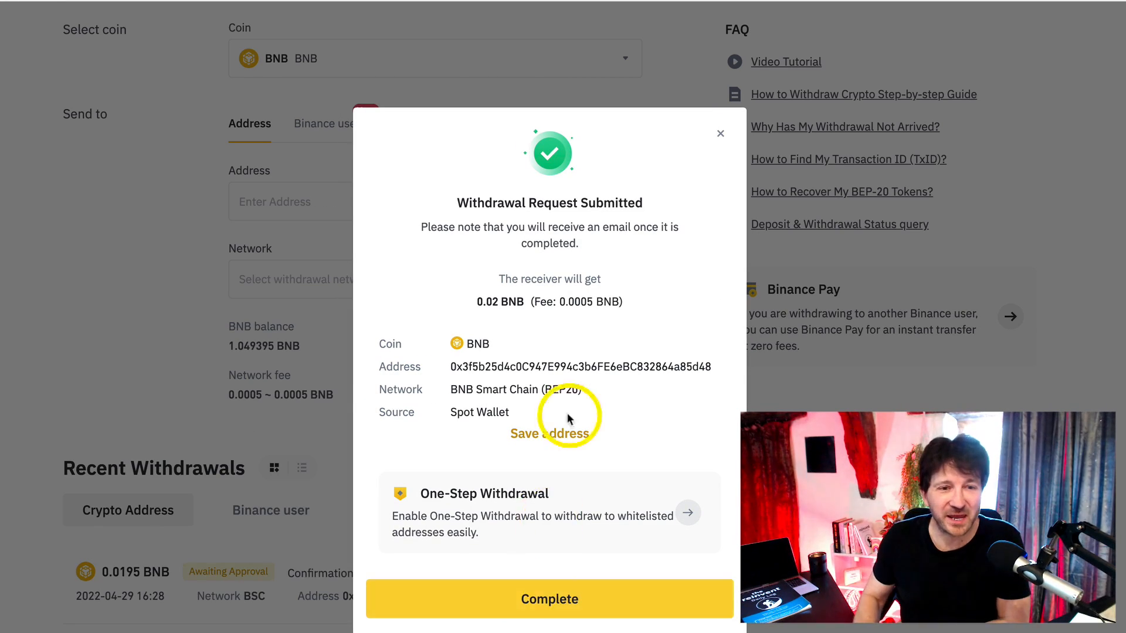
Dismiss the submitted and awaiting-approval notices and view the 0.0195 BNB withdrawal in Recent Withdrawals.
click(548, 600)
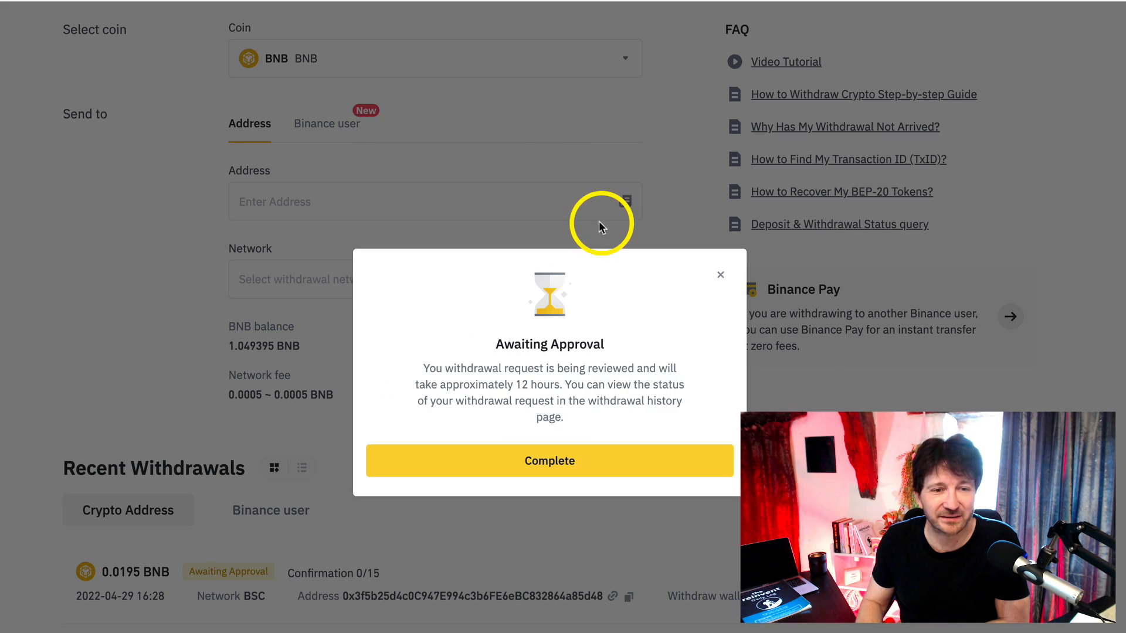
mouse_move(631, 286)
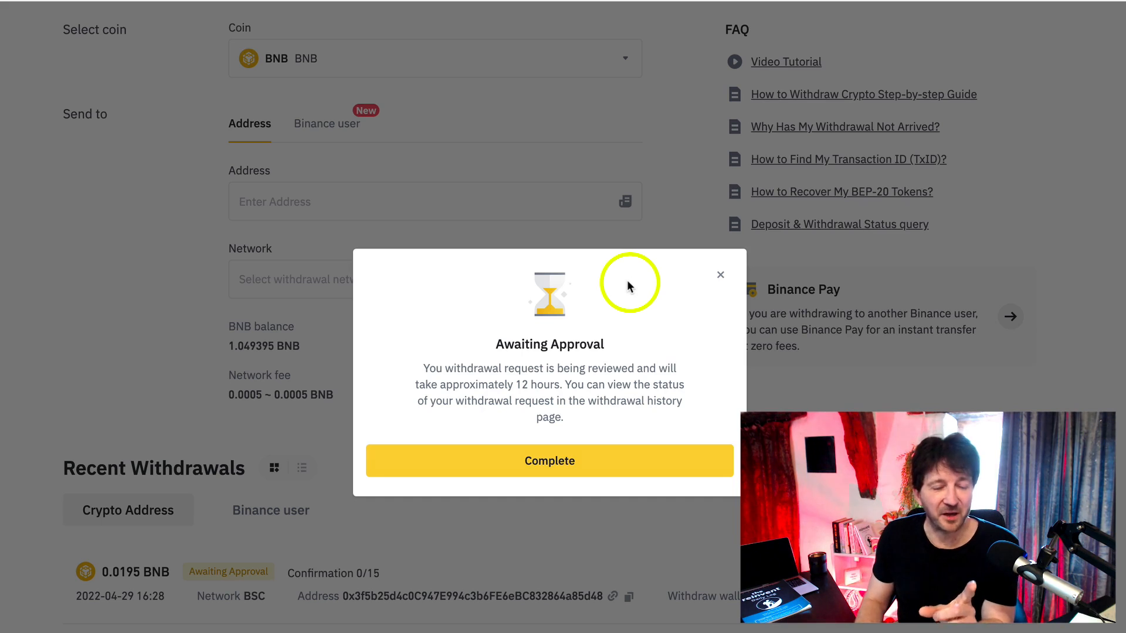
mouse_move(593, 363)
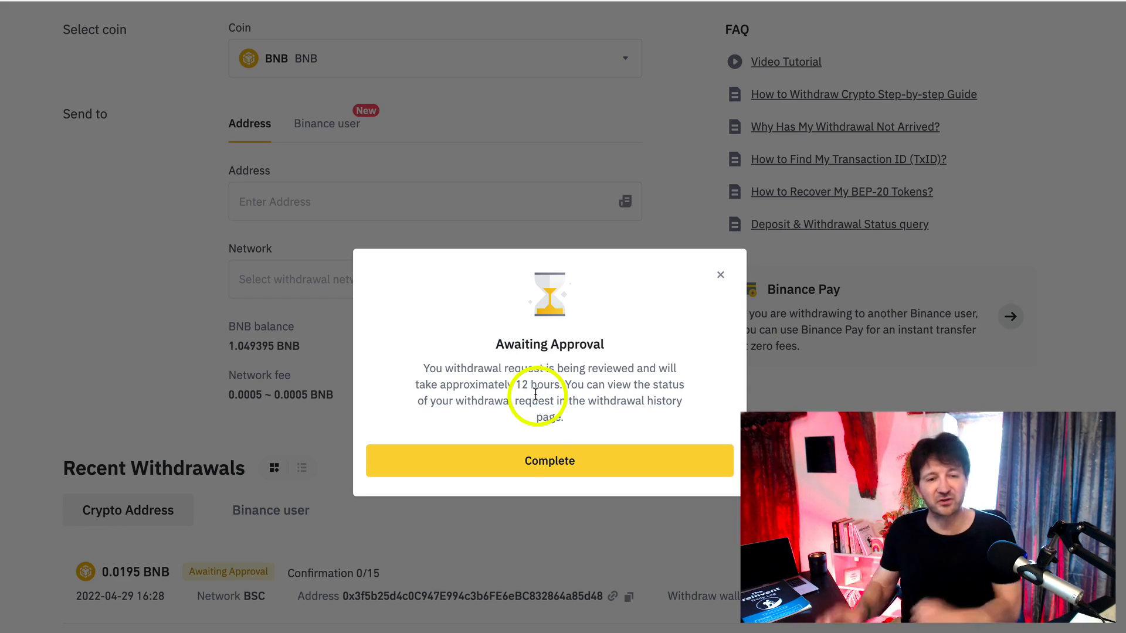
mouse_move(645, 420)
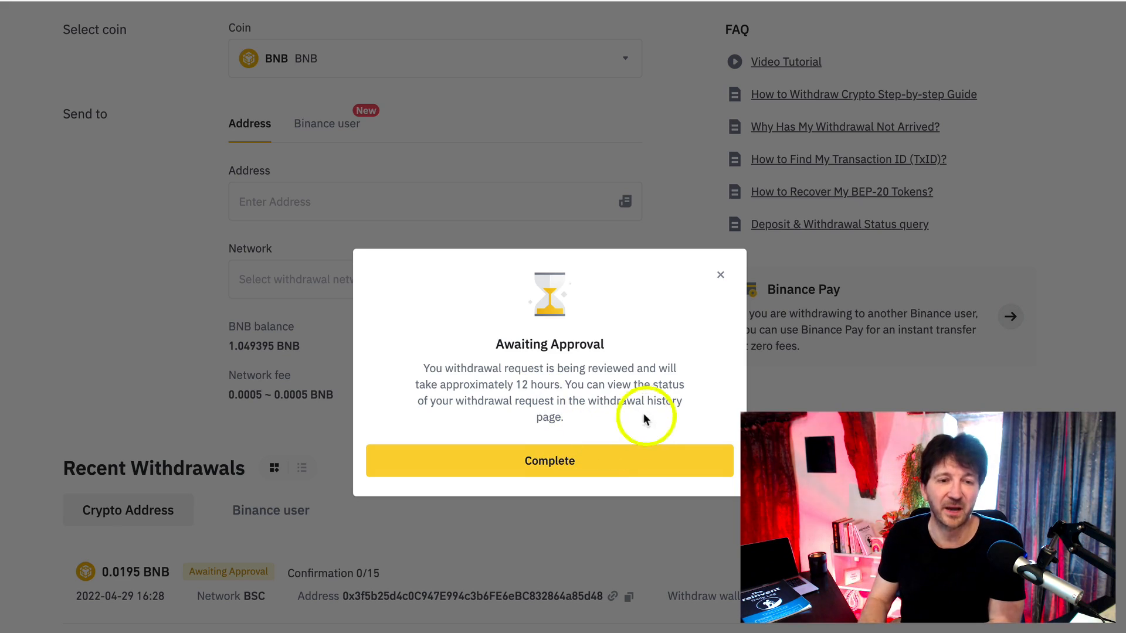
click(548, 459)
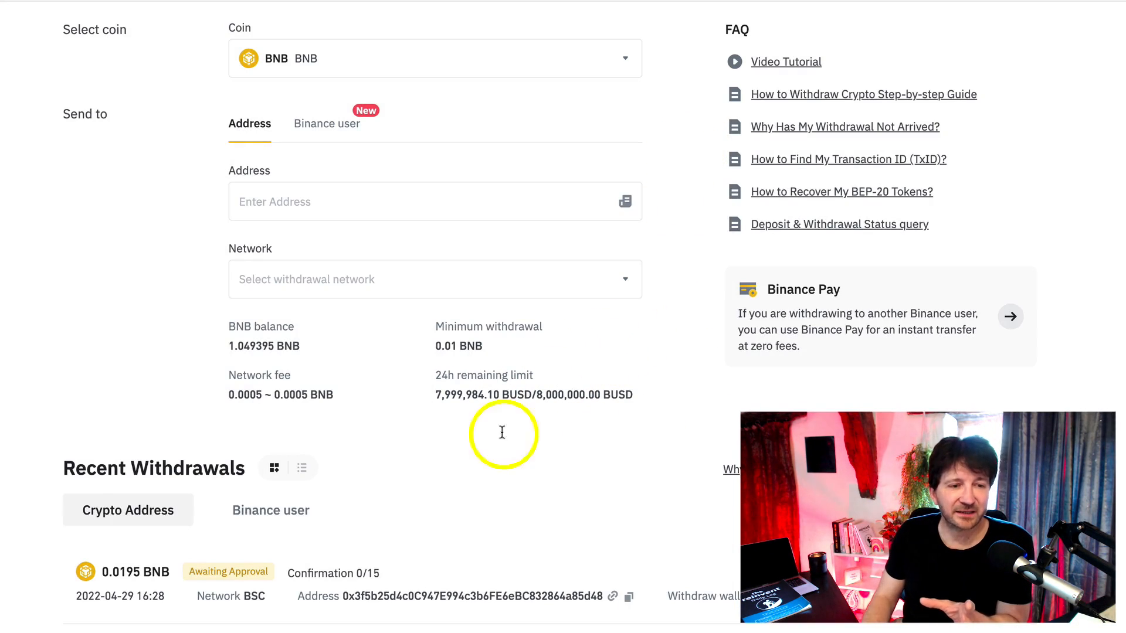
mouse_move(190, 480)
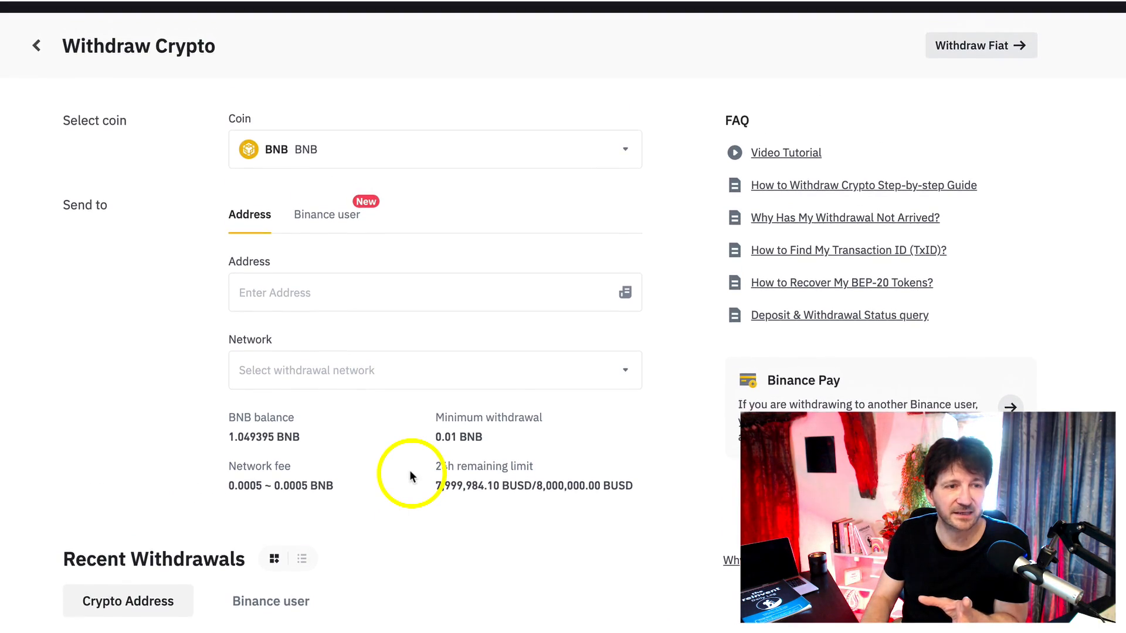
scroll(down, 3)
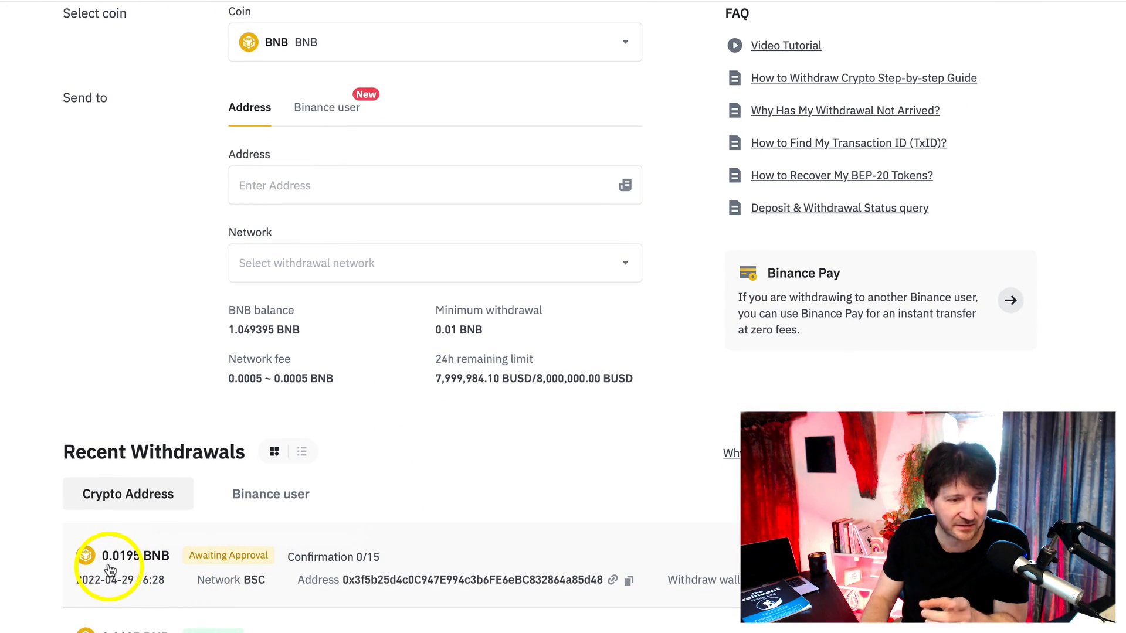
mouse_move(237, 568)
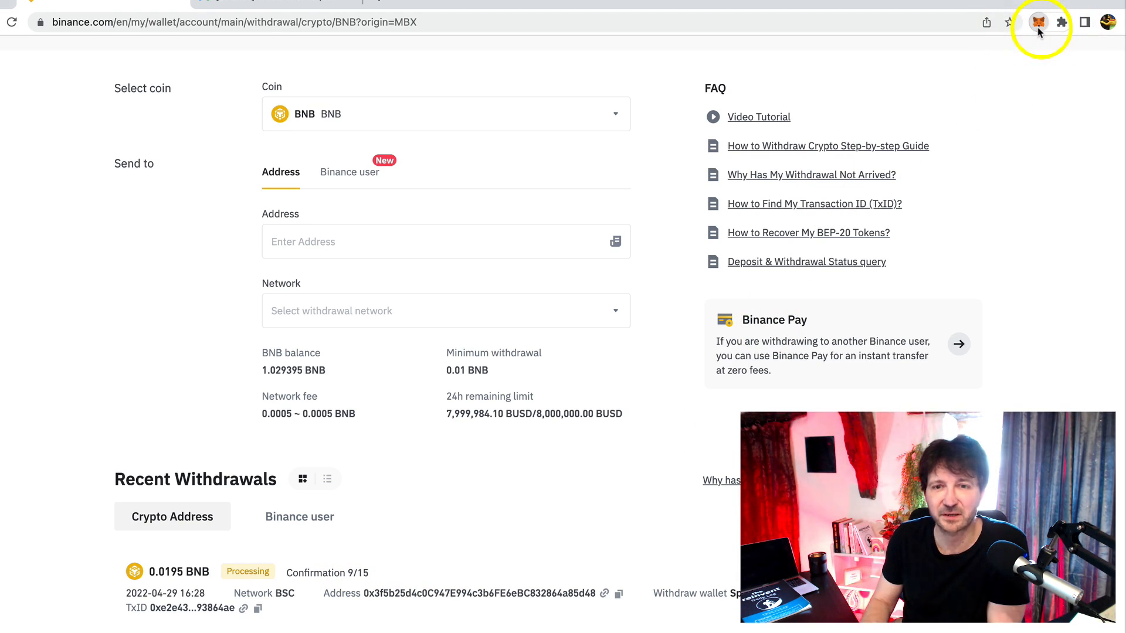
Check the MetaMask wallet, switching networks to Ethereum Mainnet and back to BNB Chain, then start the next verification code.
click(1038, 21)
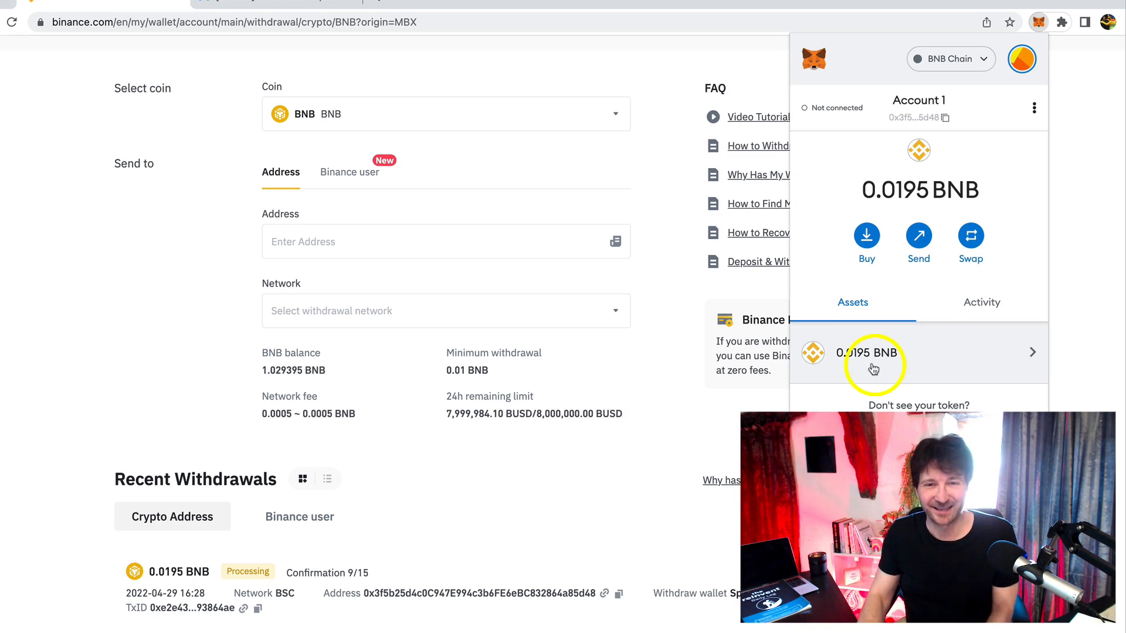
click(950, 59)
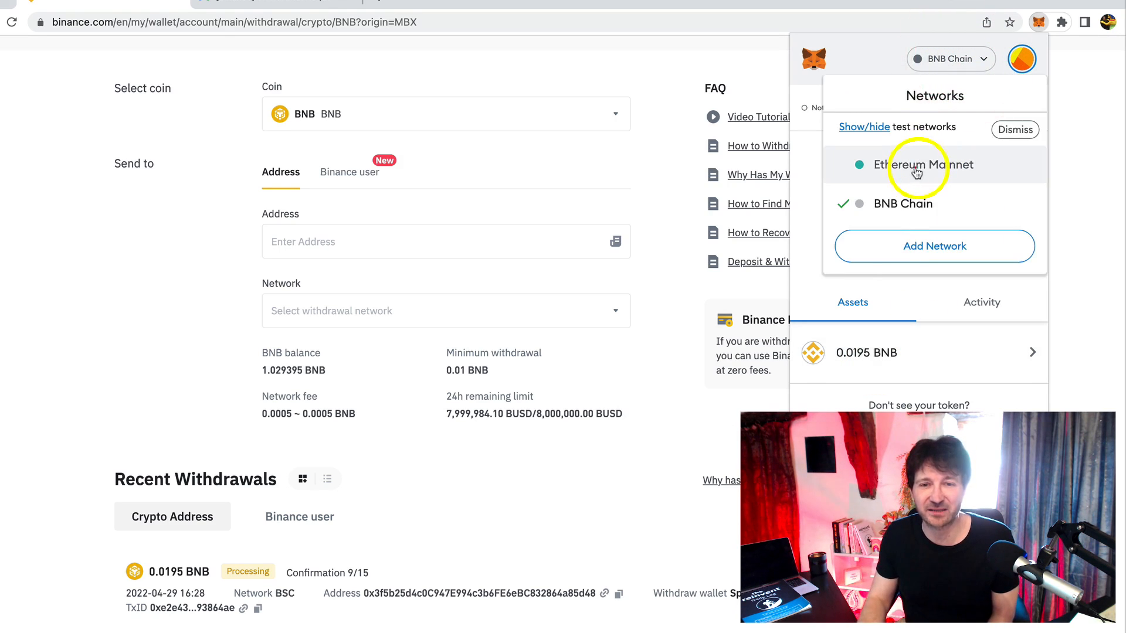
click(926, 165)
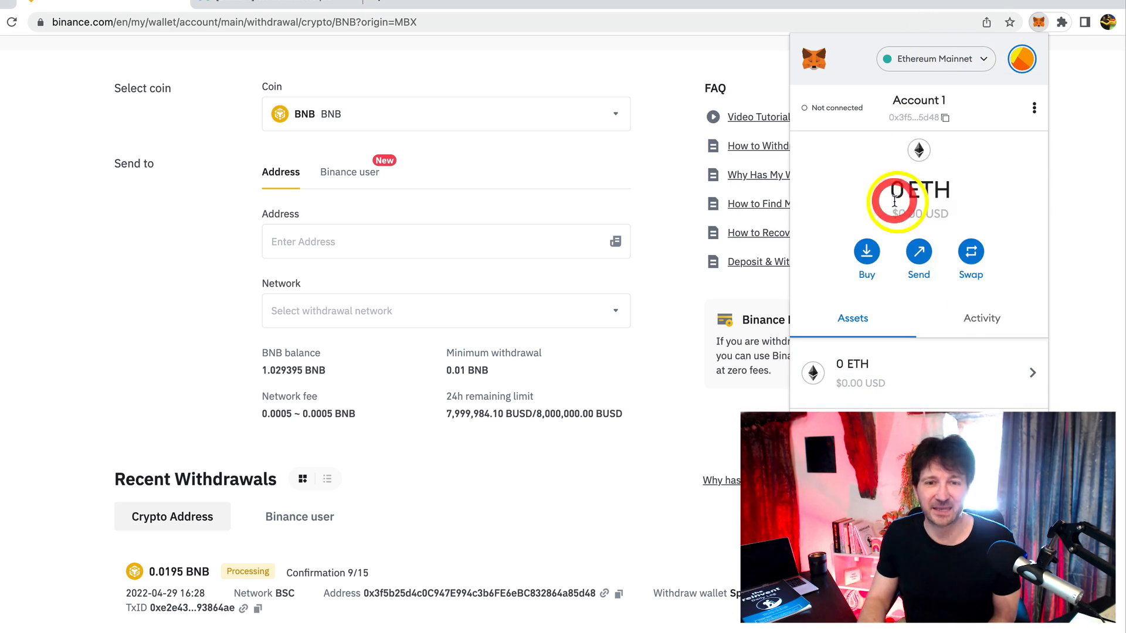
click(934, 59)
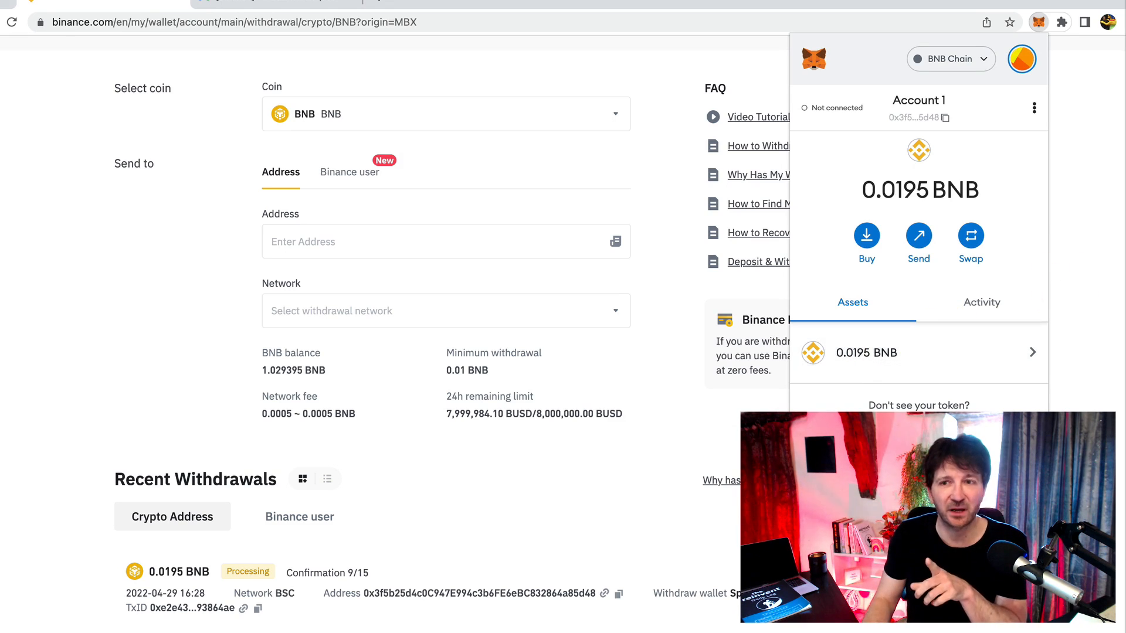
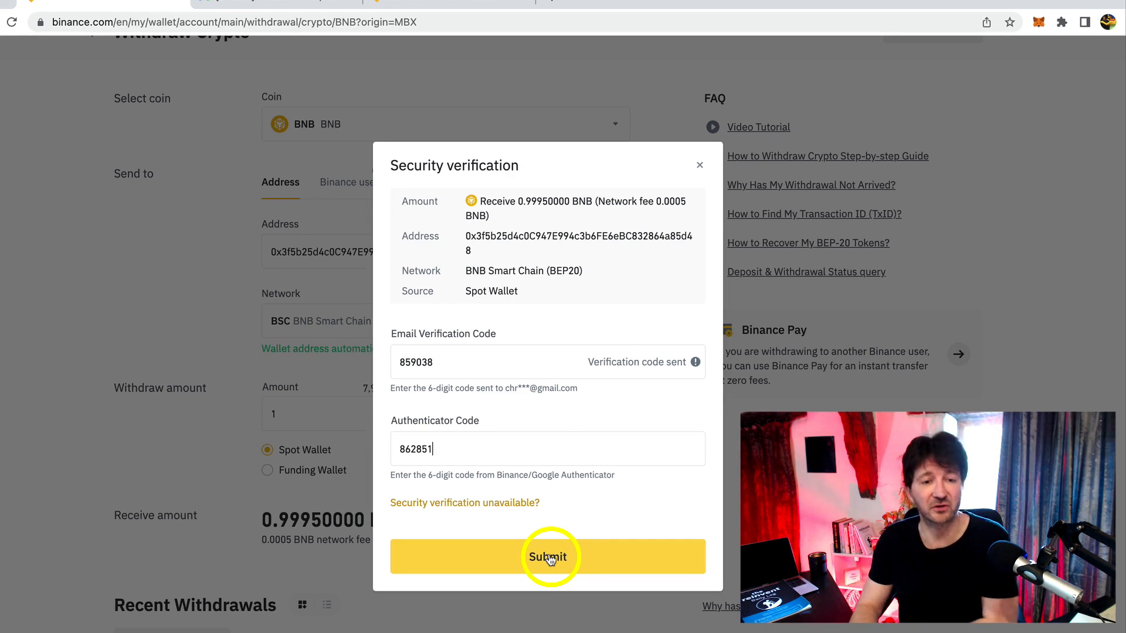
Submit the 1 BNB withdrawal, close its confirmation and view it in Recent Withdrawals.
click(548, 556)
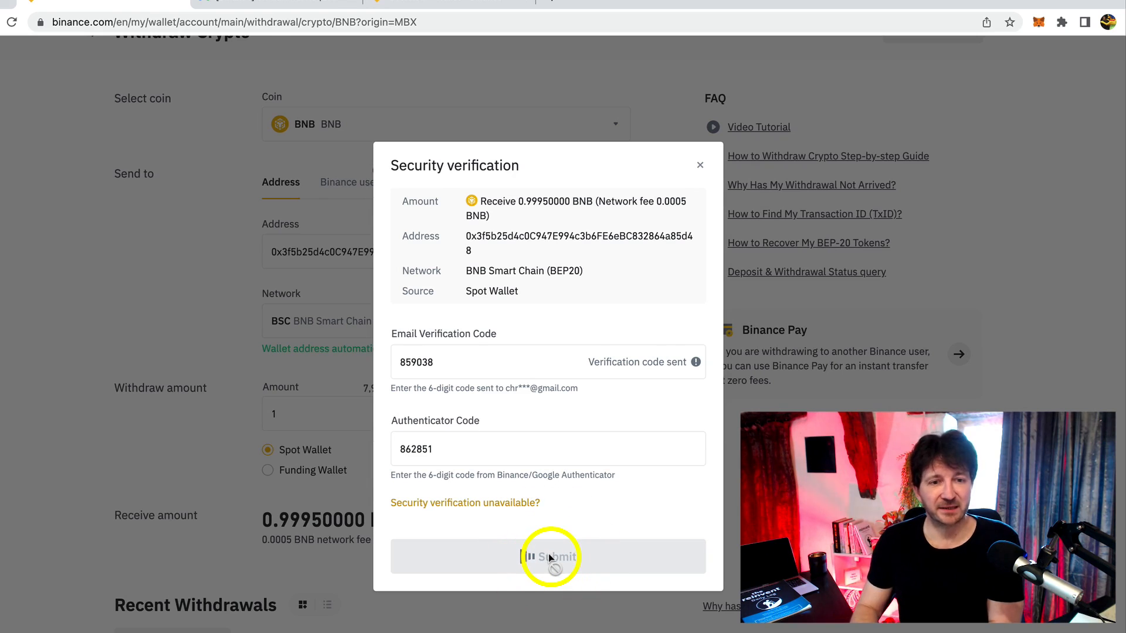
click(548, 556)
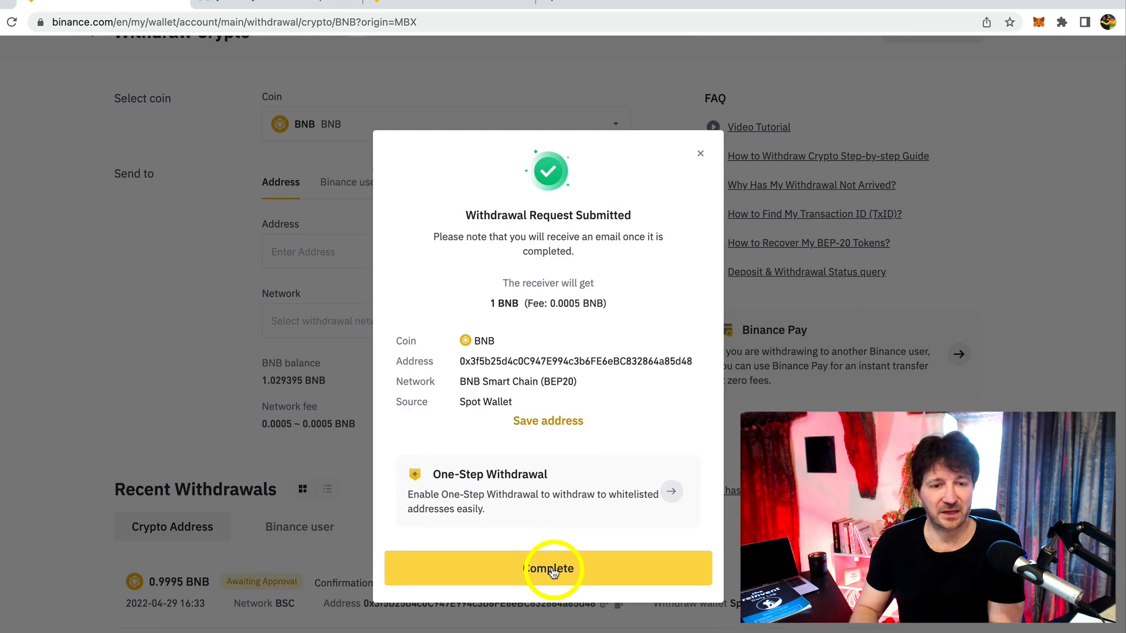
click(547, 568)
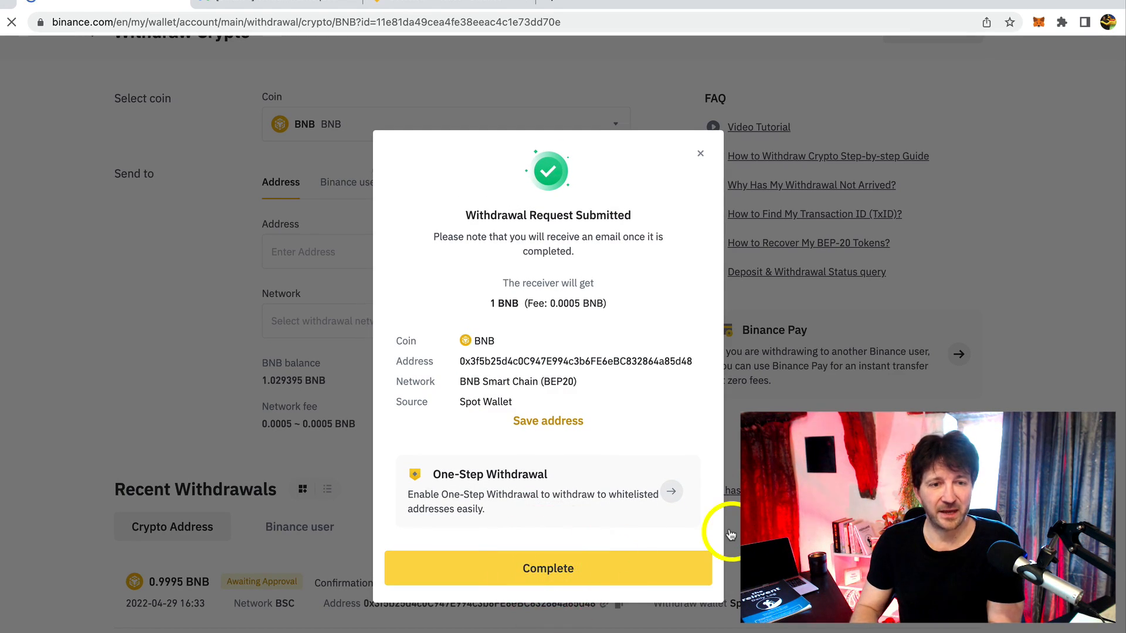
click(548, 567)
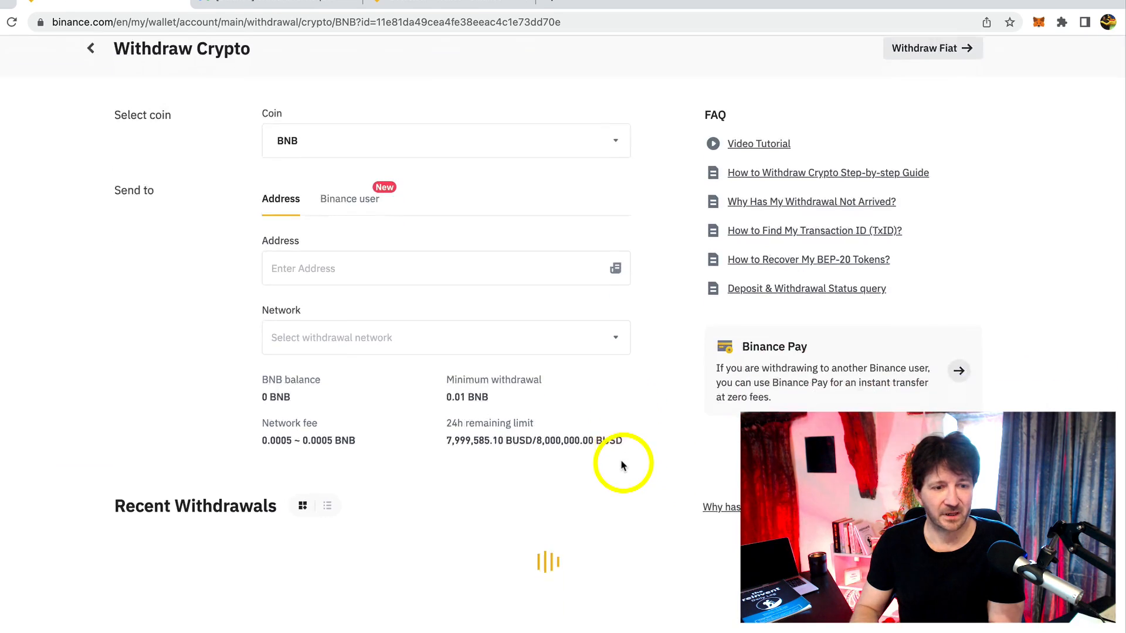
scroll(down, 3)
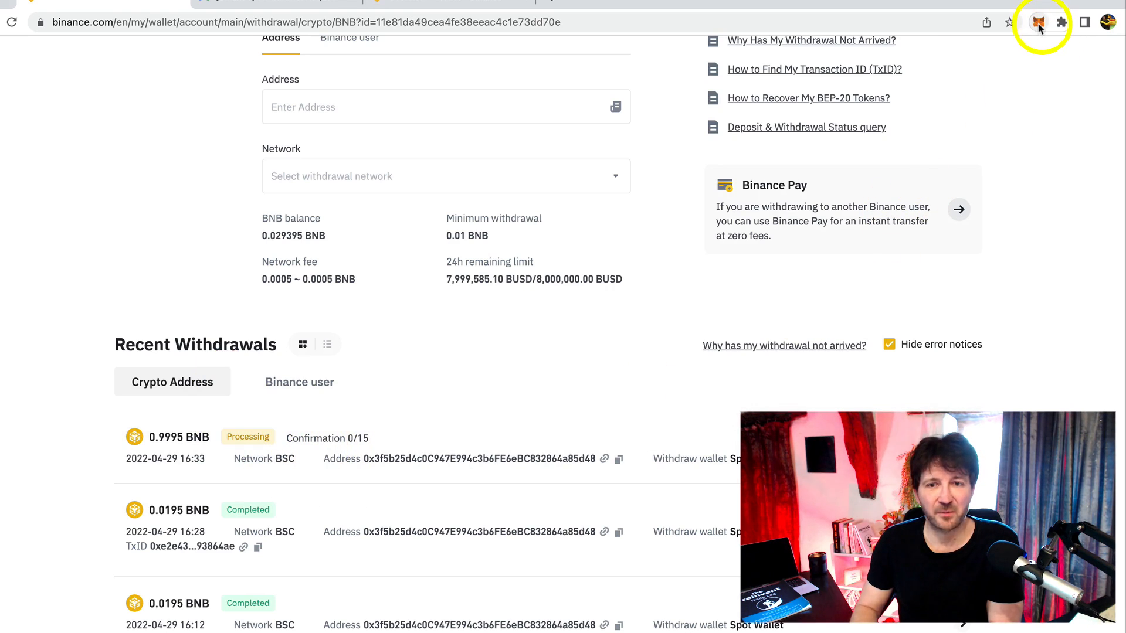
Reopen the MetaMask wallet until its BNB Chain balance reads 1.019 BNB.
click(1038, 23)
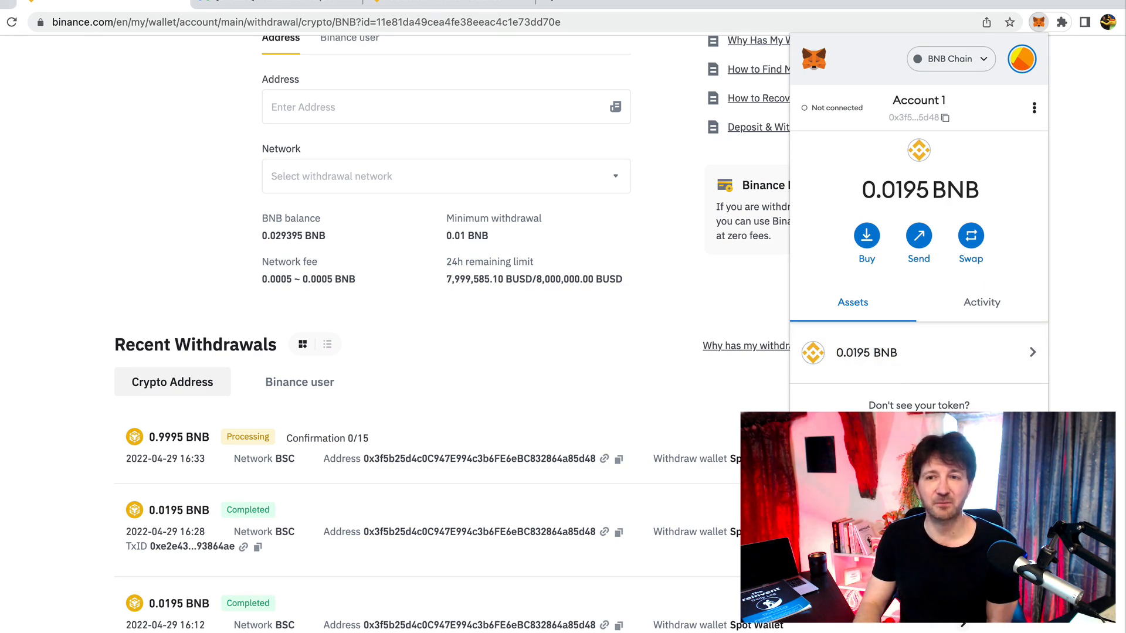
click(1037, 22)
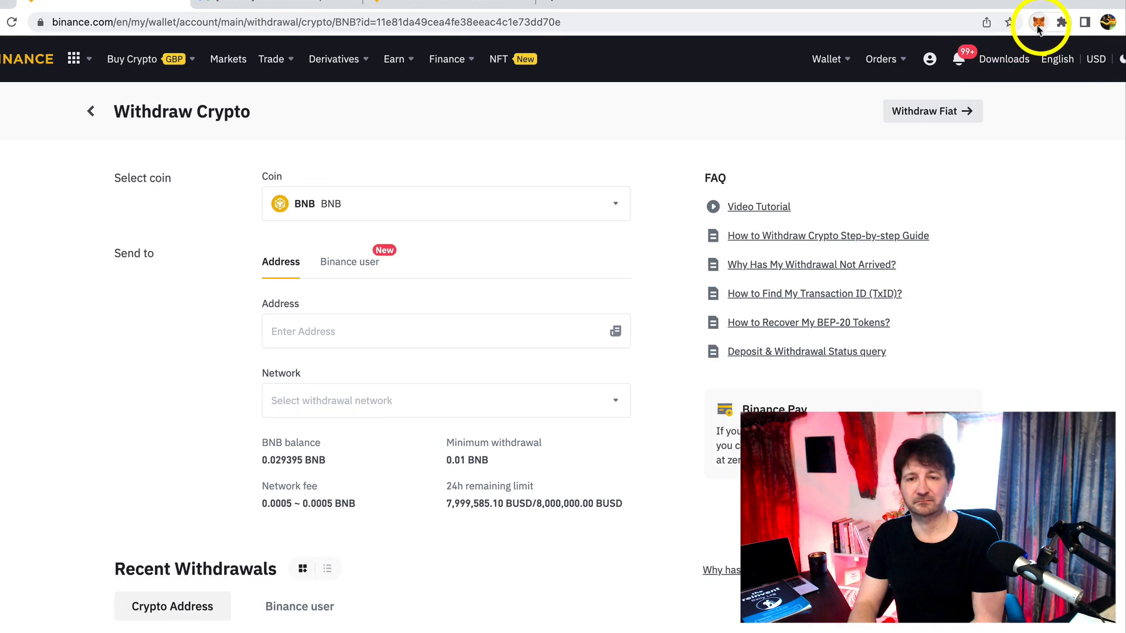
click(1037, 22)
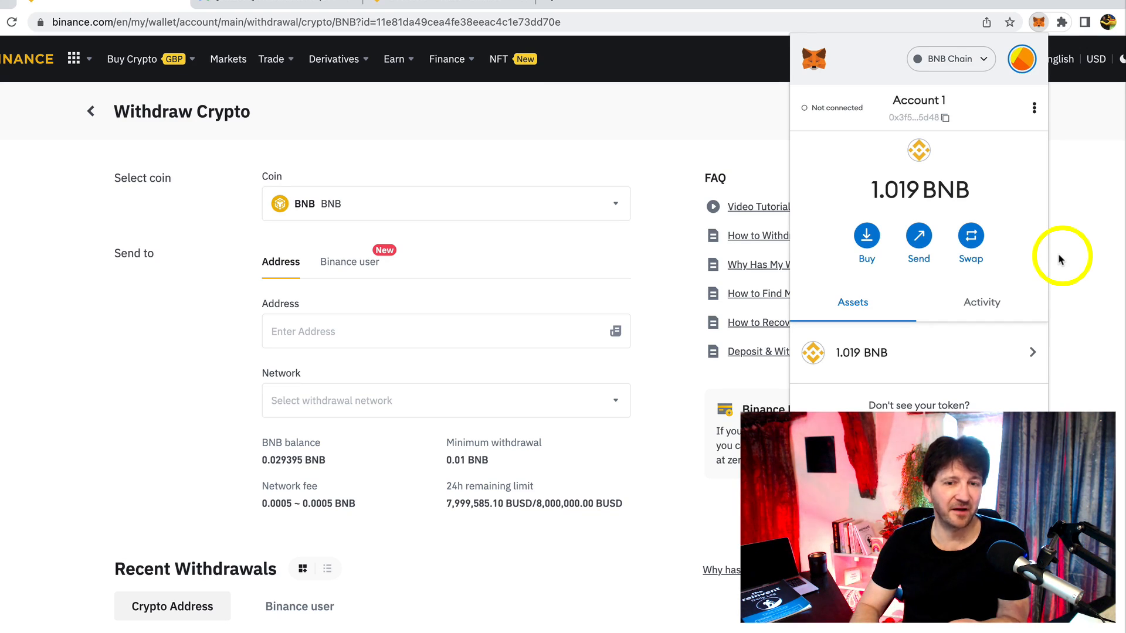
mouse_move(862, 353)
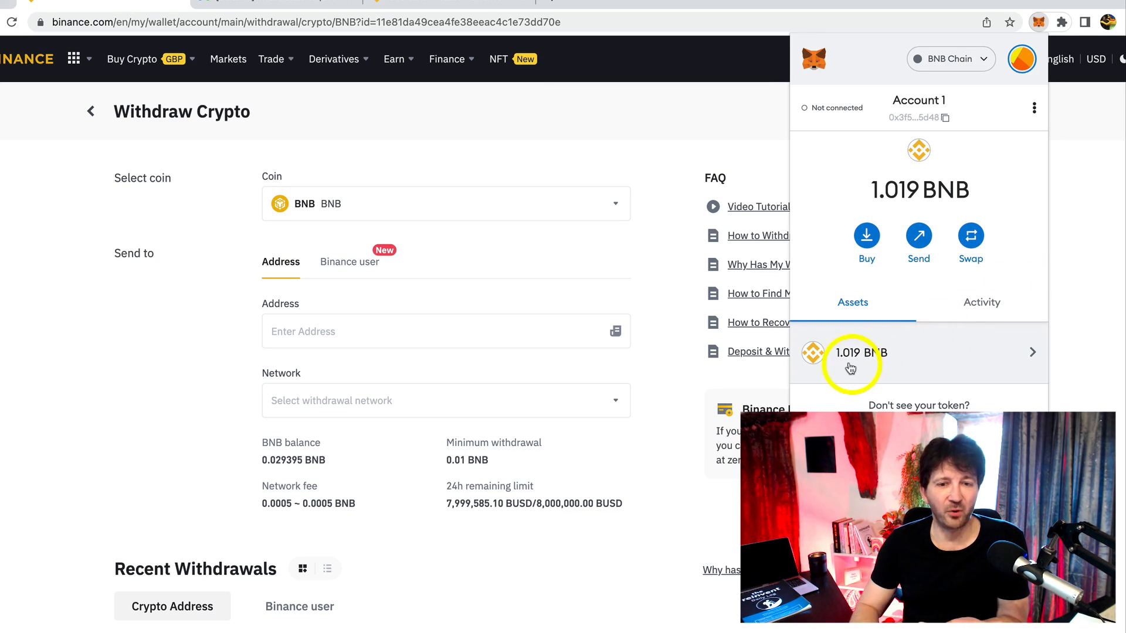